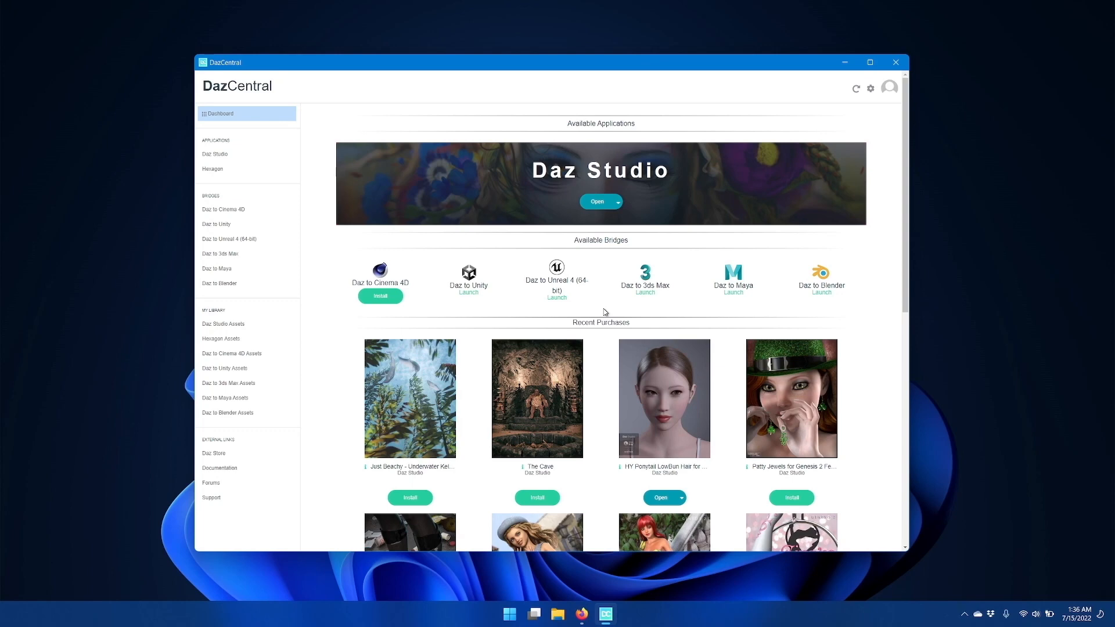
{"action": "mouse_move", "coordinate": [318, 286]}
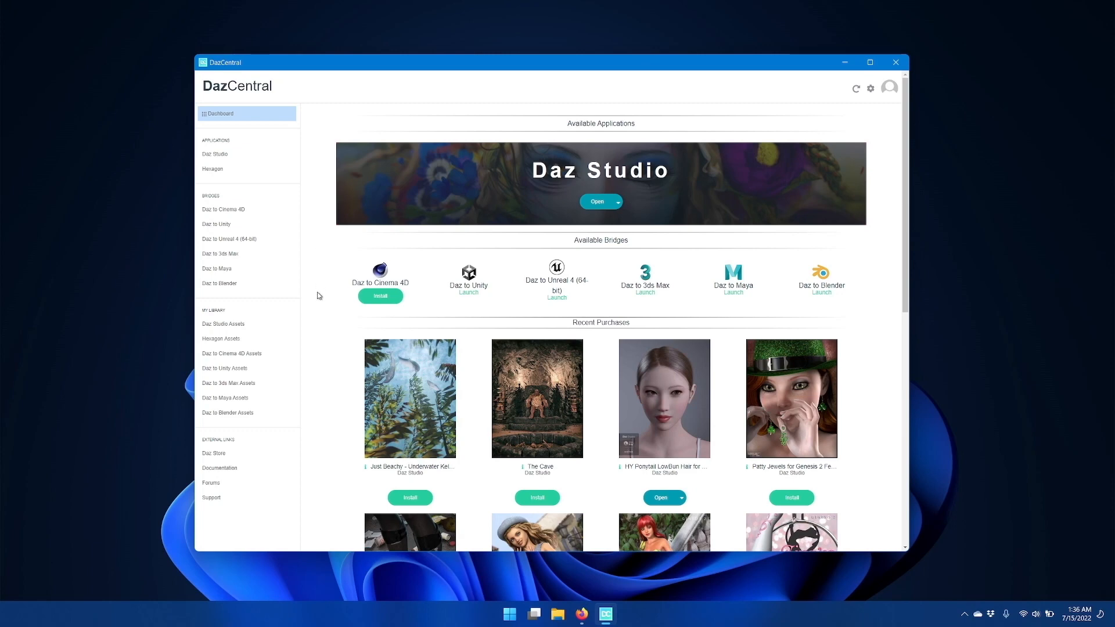
{"action": "mouse_move", "coordinate": [395, 274]}
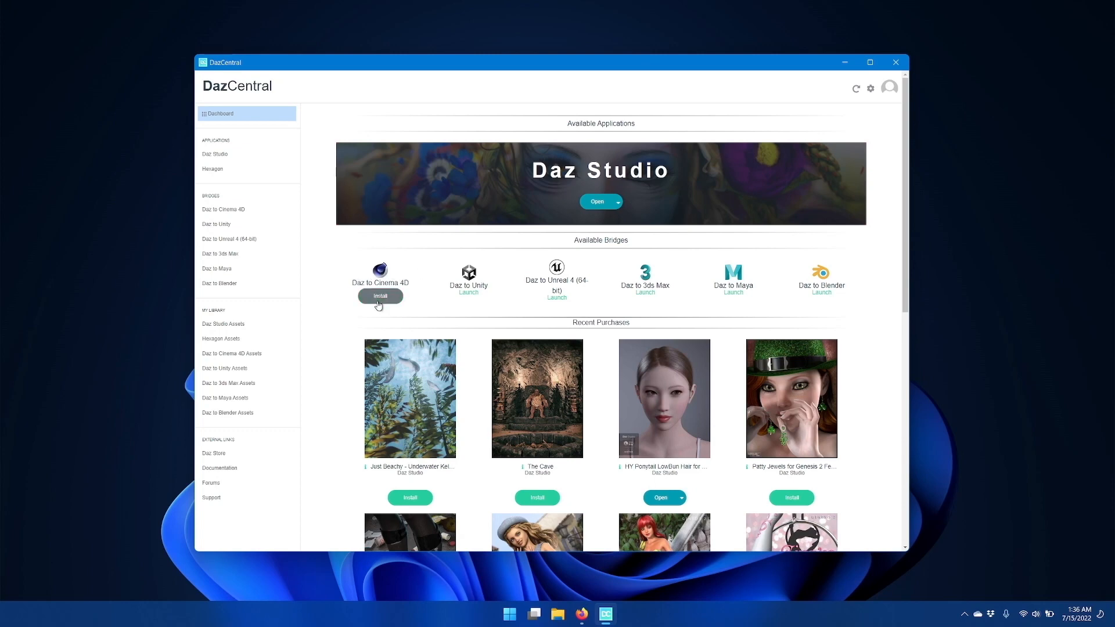
Step: Install the Daz to Cinema 4D bridge from DazCentral's Available Bridges list
{"action": "left_click", "coordinate": [379, 296]}
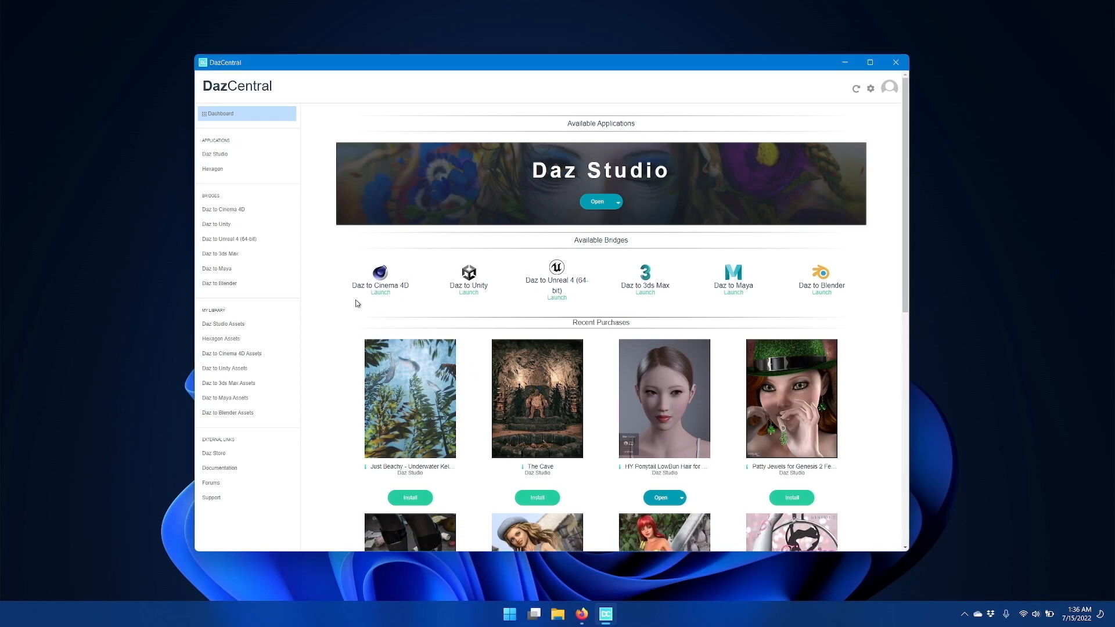
{"action": "mouse_move", "coordinate": [412, 294]}
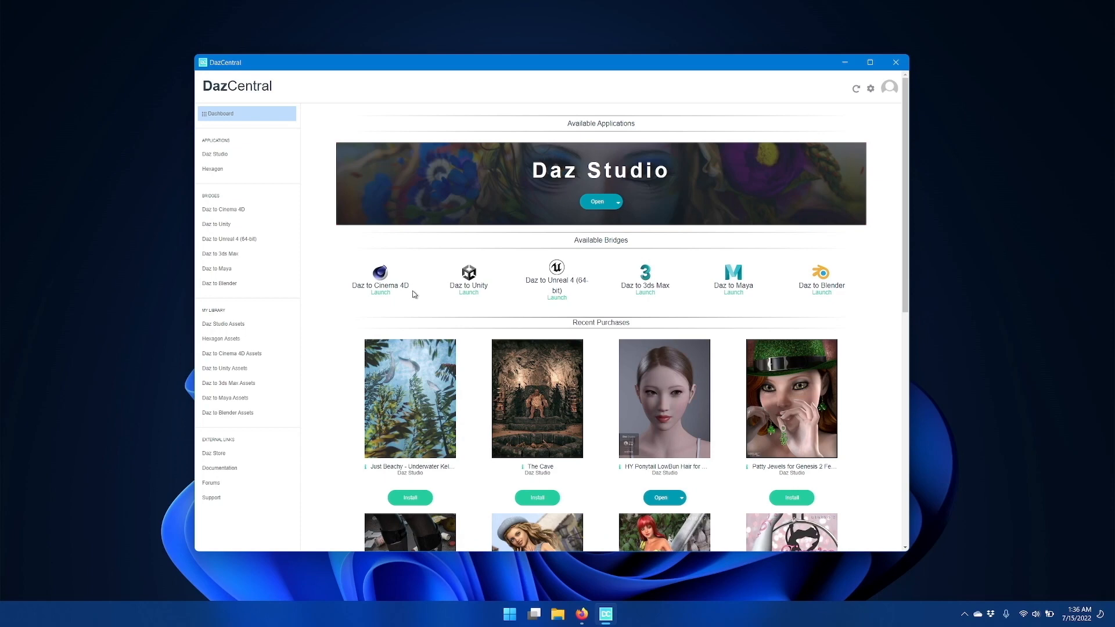
{"action": "mouse_move", "coordinate": [368, 302]}
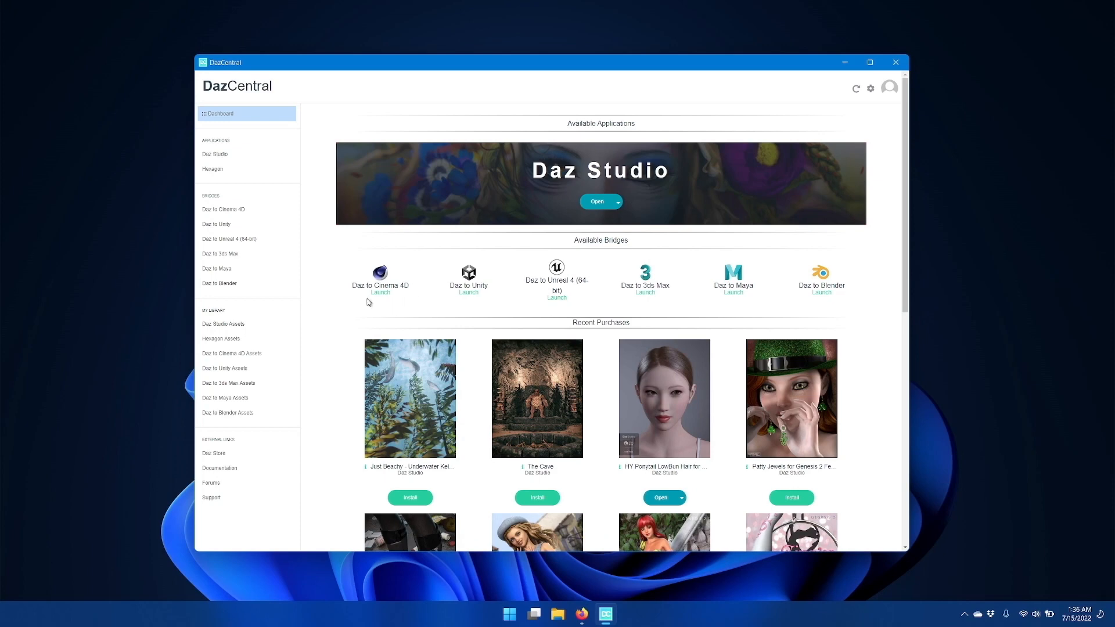
{"action": "mouse_move", "coordinate": [386, 302]}
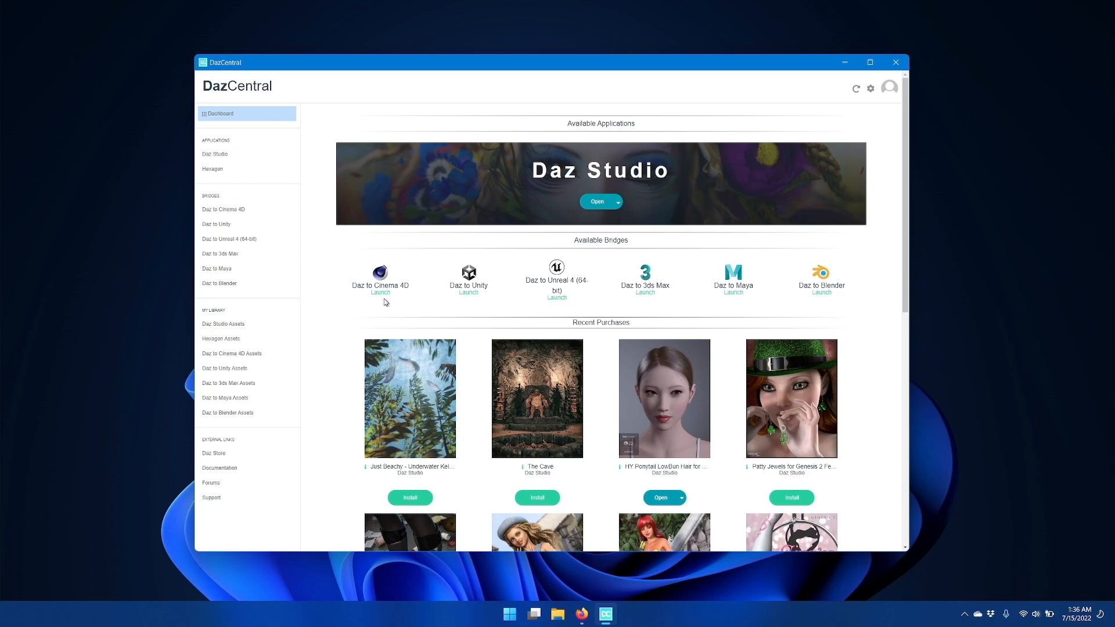
{"action": "mouse_move", "coordinate": [378, 304]}
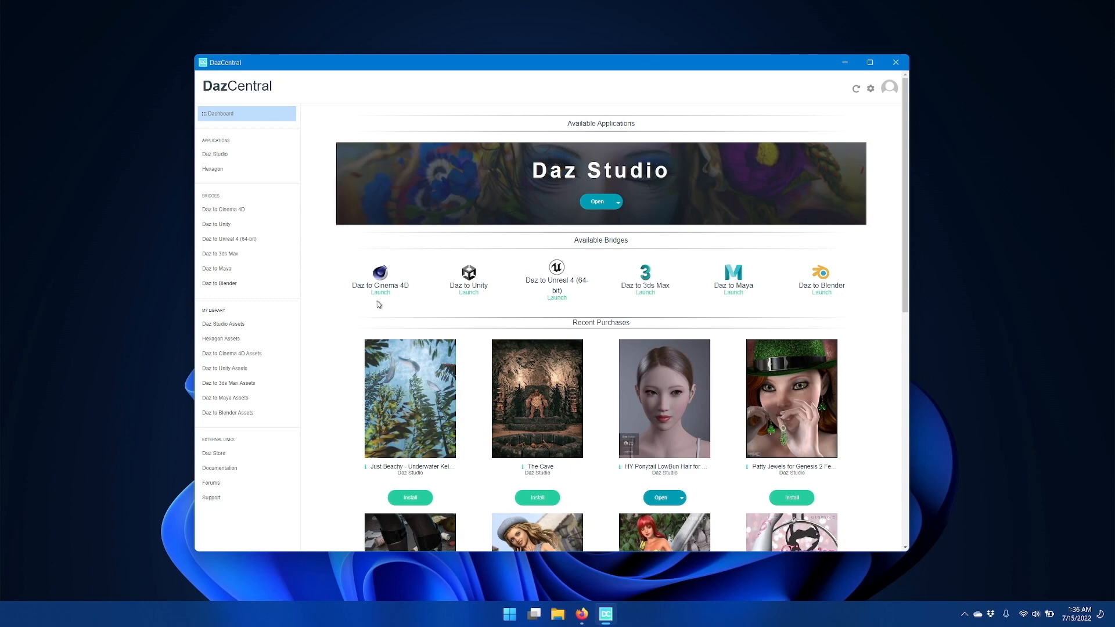
{"action": "mouse_move", "coordinate": [357, 300]}
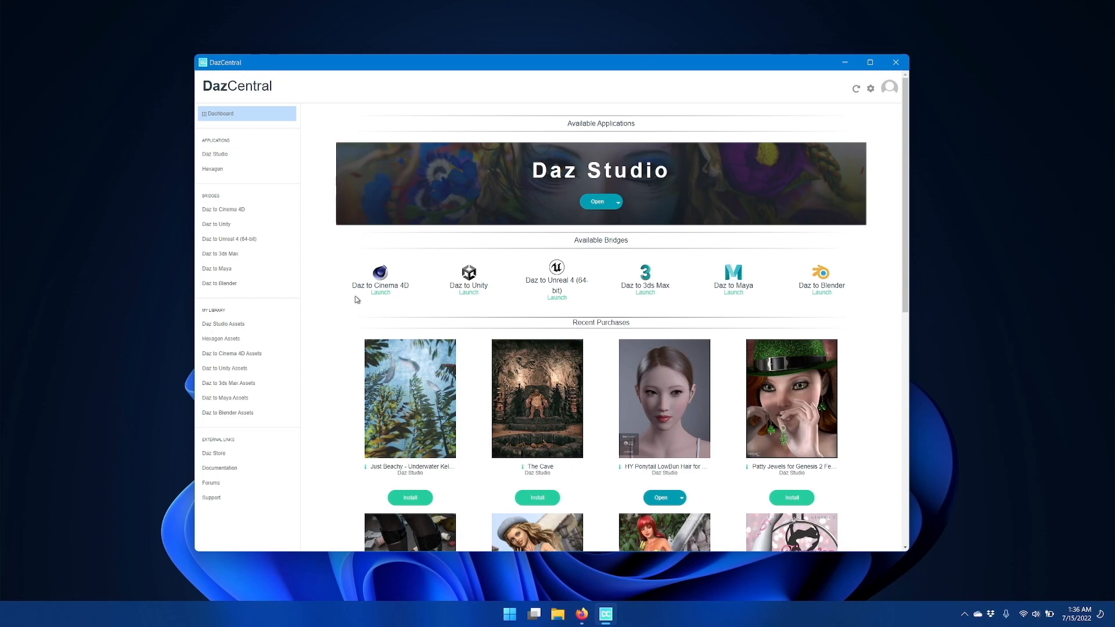
{"action": "mouse_move", "coordinate": [380, 298]}
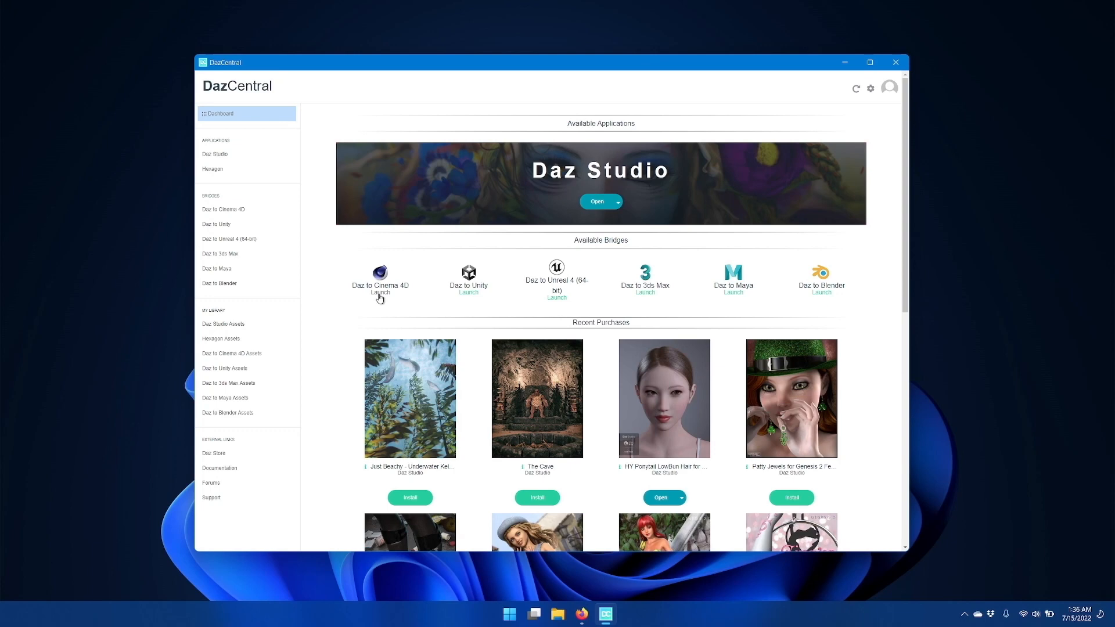
{"action": "mouse_move", "coordinate": [431, 316]}
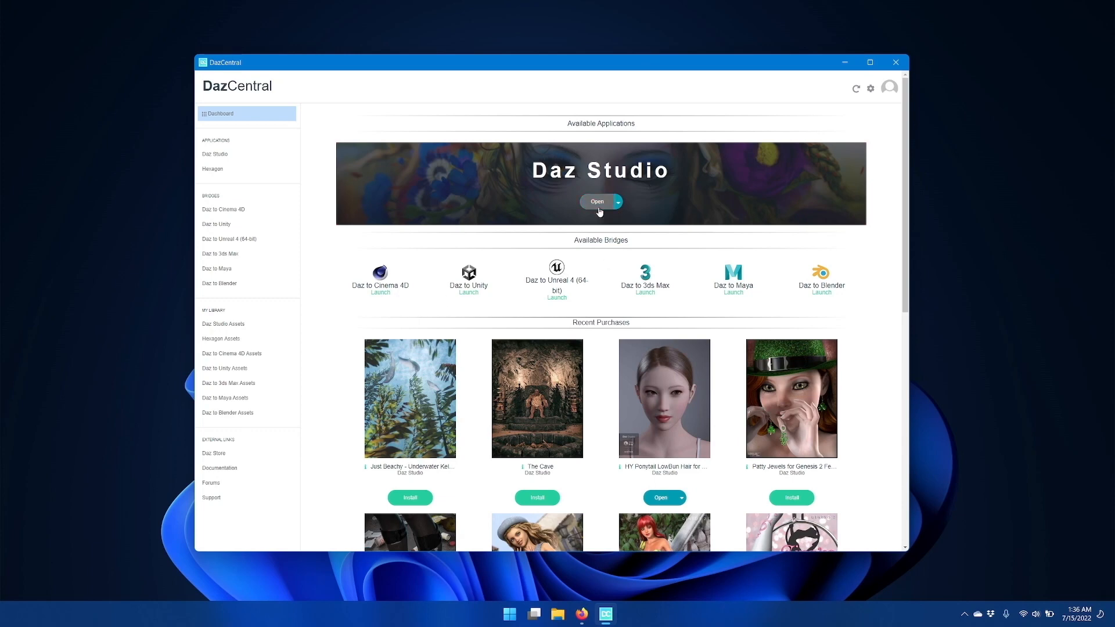
Step: Launch Daz Studio and show its File menu with the Send To bridge targets
{"action": "left_click", "coordinate": [596, 201]}
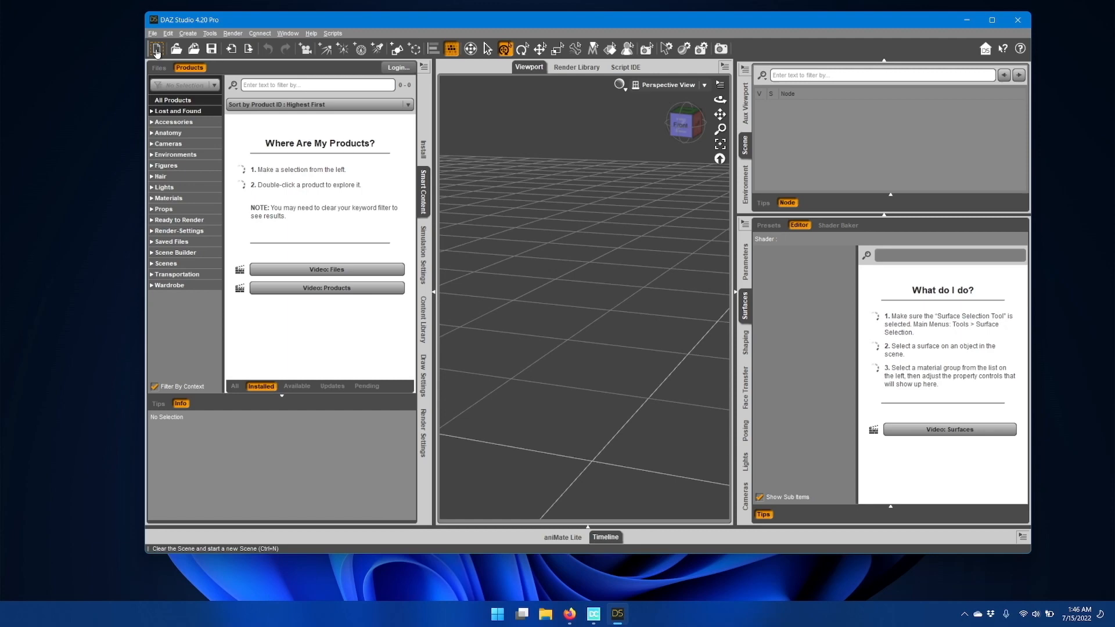
{"action": "left_click", "coordinate": [152, 33]}
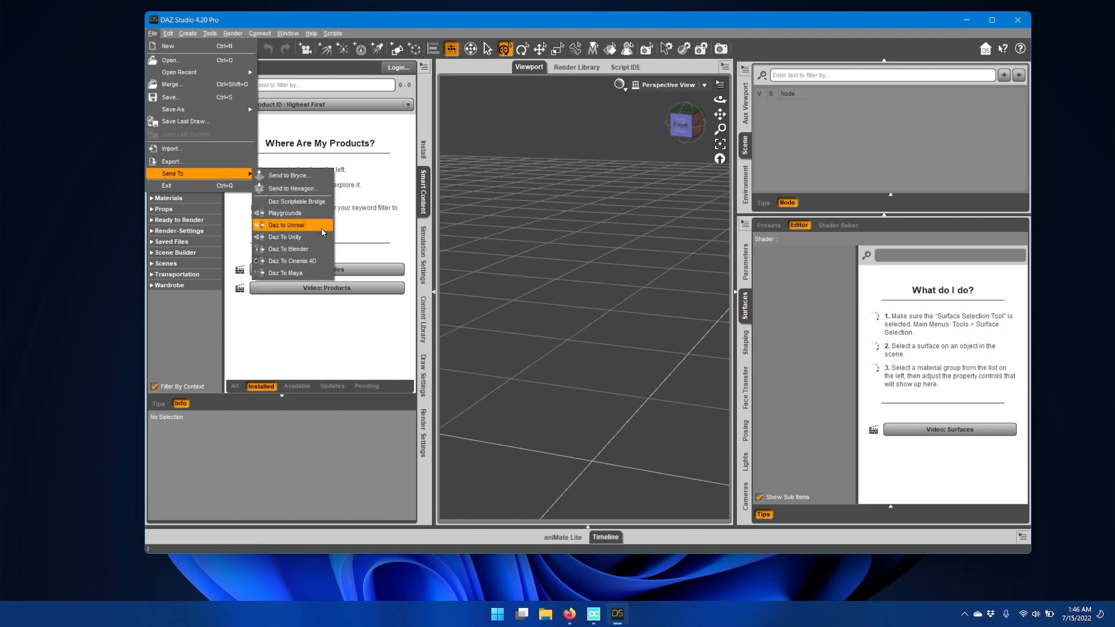
{"action": "mouse_move", "coordinate": [322, 266]}
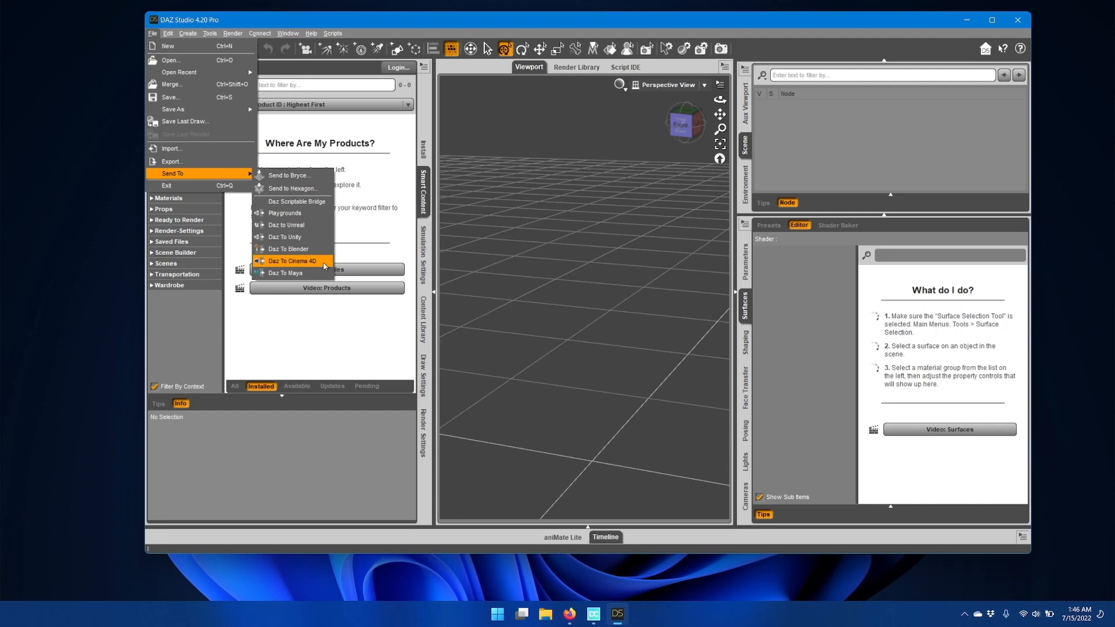
Step: Open the Daz To Cinema 4D Bridge dialog from File > Send To
{"action": "left_click", "coordinate": [291, 260]}
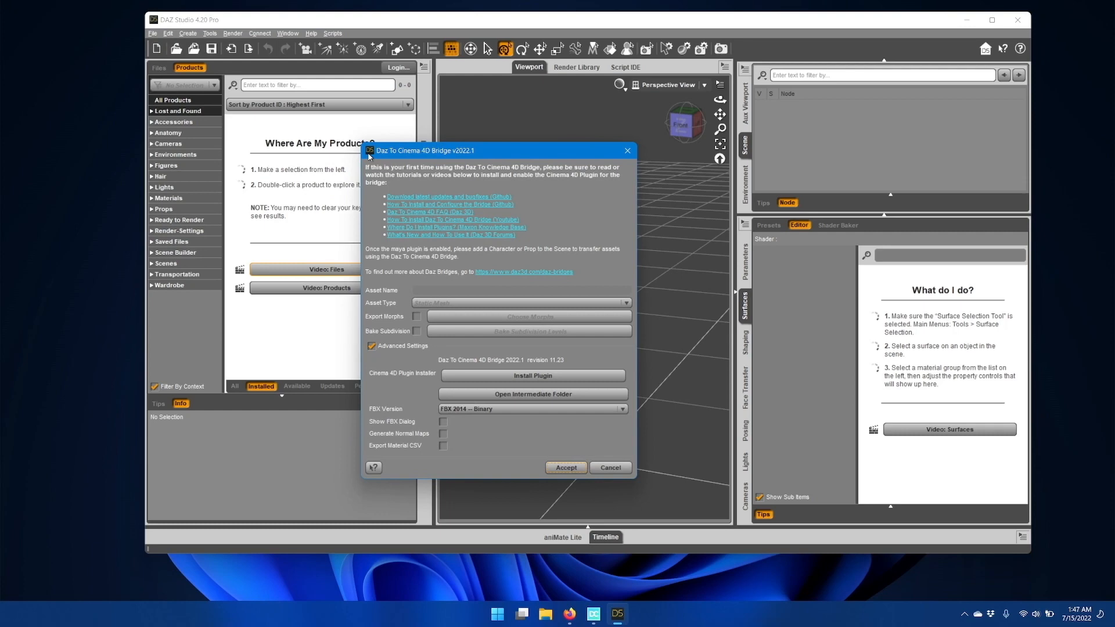
{"action": "mouse_move", "coordinate": [368, 318]}
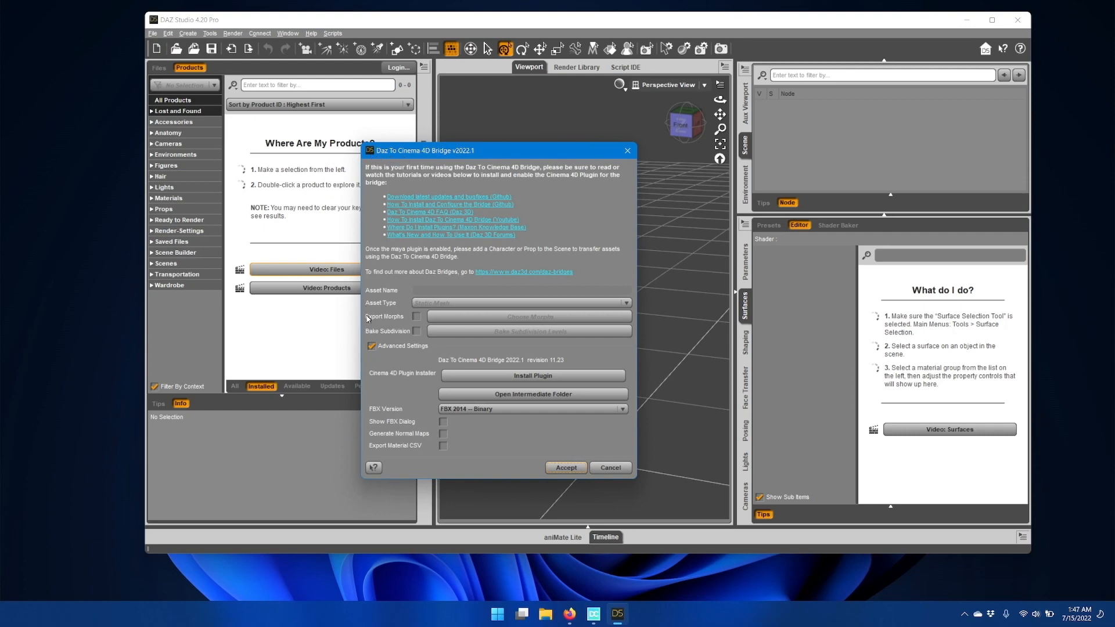
{"action": "mouse_move", "coordinate": [850, 97]}
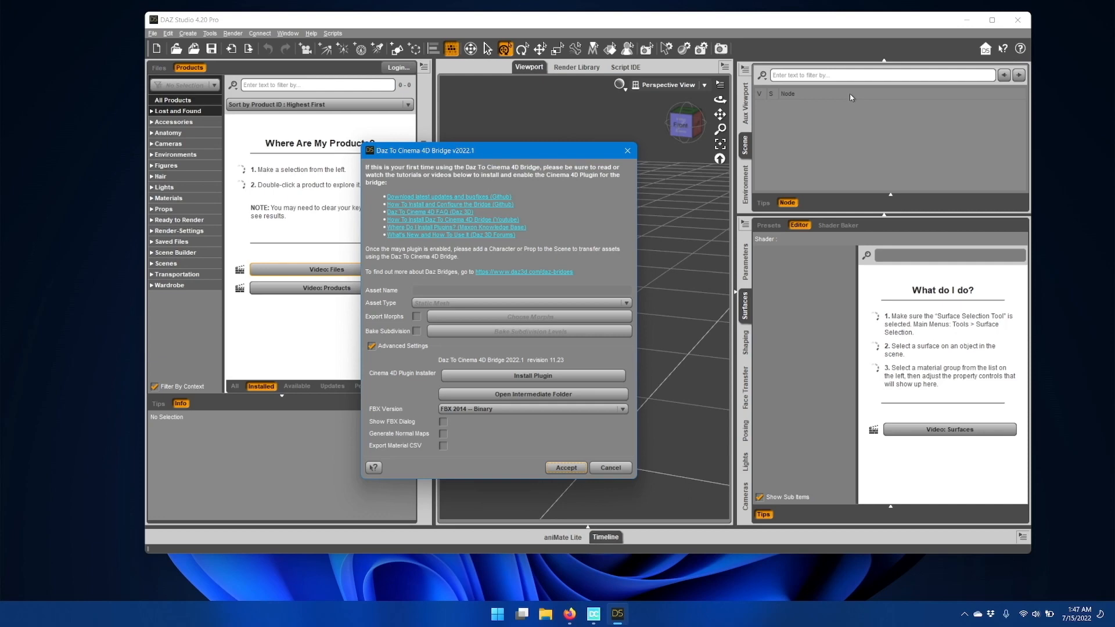
{"action": "mouse_move", "coordinate": [405, 254]}
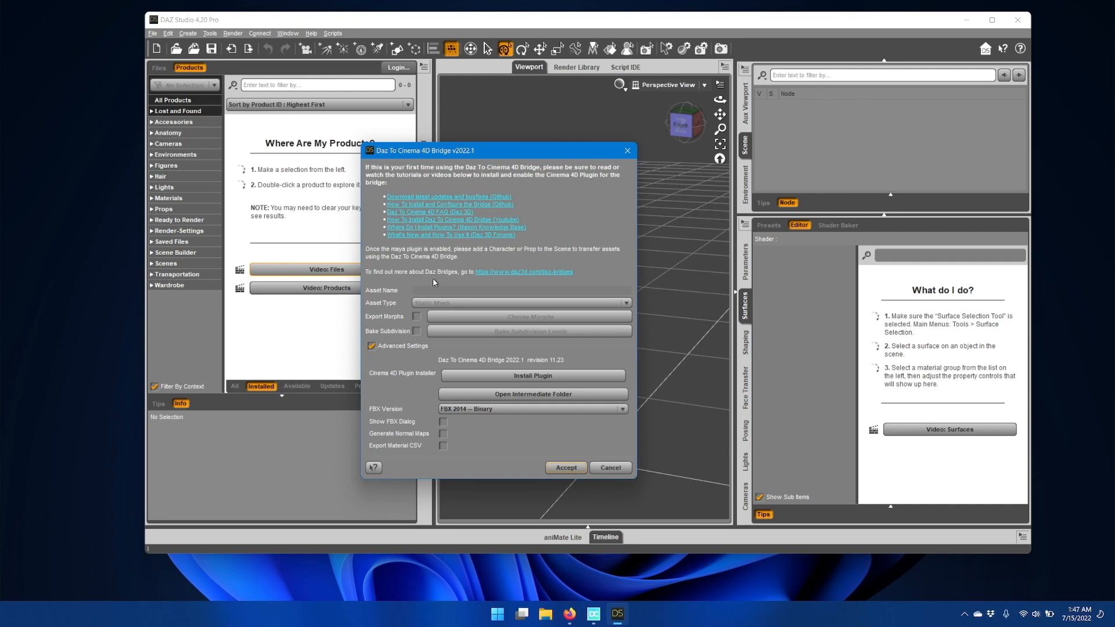
{"action": "mouse_move", "coordinate": [400, 165]}
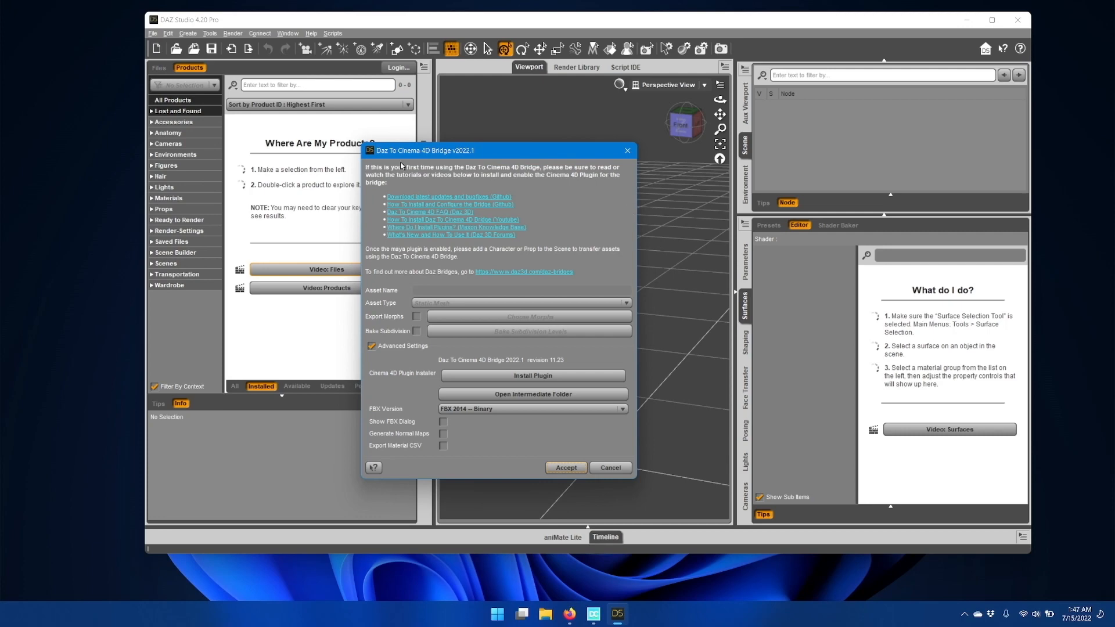
{"action": "mouse_move", "coordinate": [369, 205]}
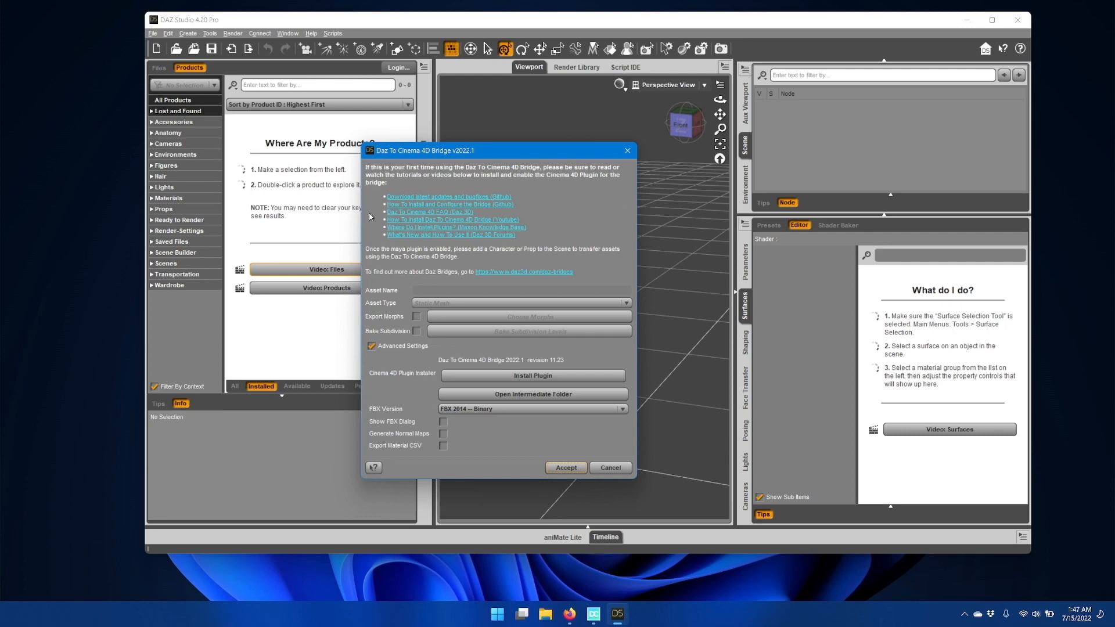
{"action": "mouse_move", "coordinate": [367, 227]}
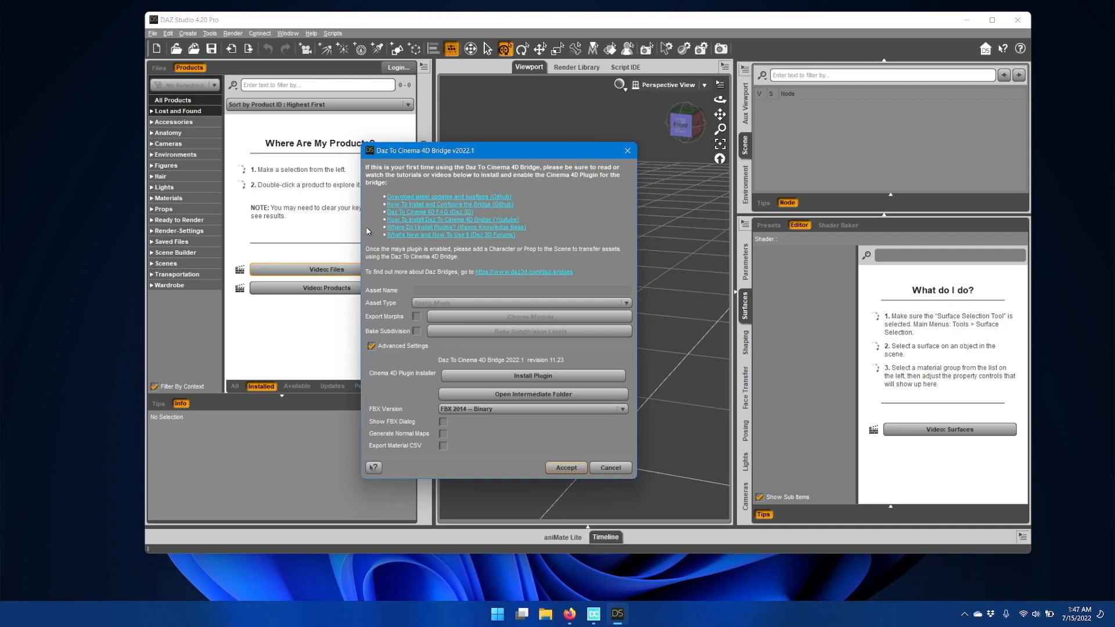
{"action": "mouse_move", "coordinate": [390, 241]}
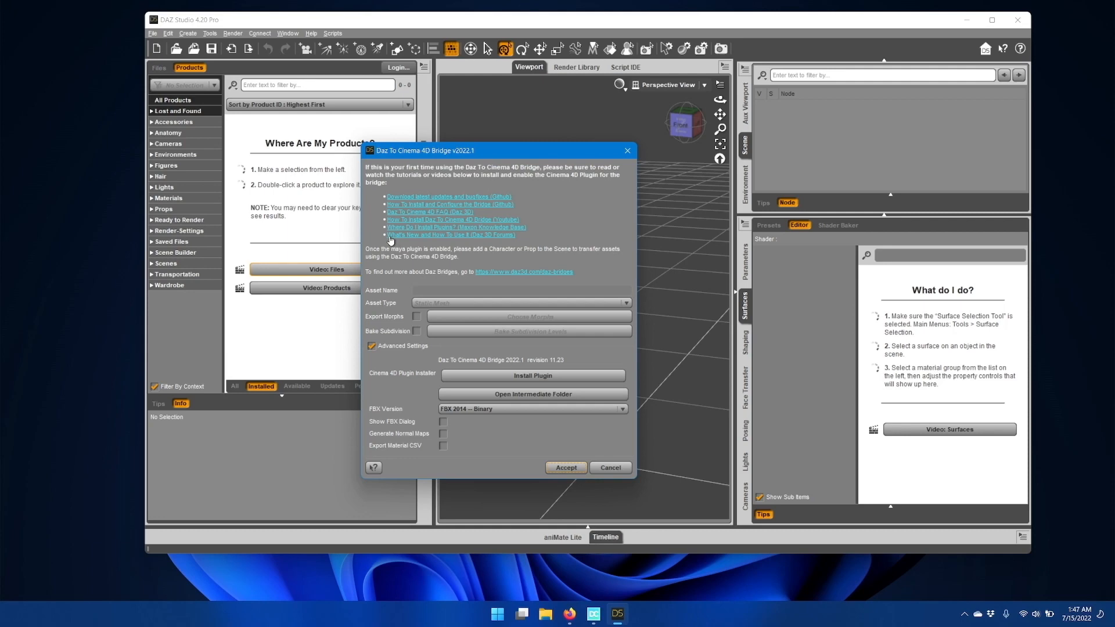
{"action": "mouse_move", "coordinate": [535, 236]}
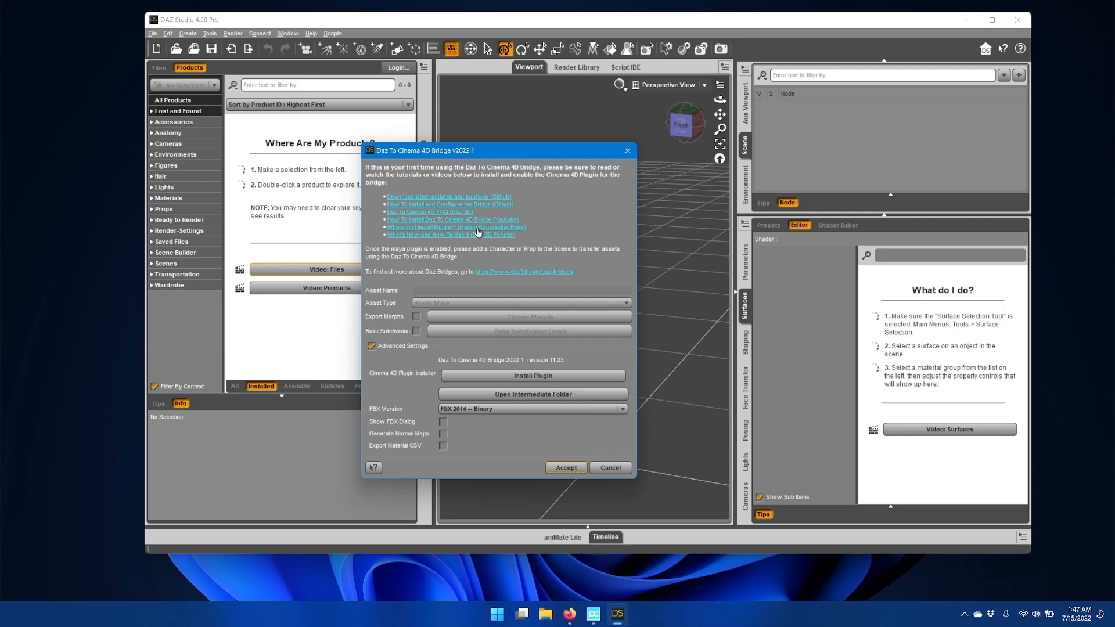
{"action": "mouse_move", "coordinate": [525, 234]}
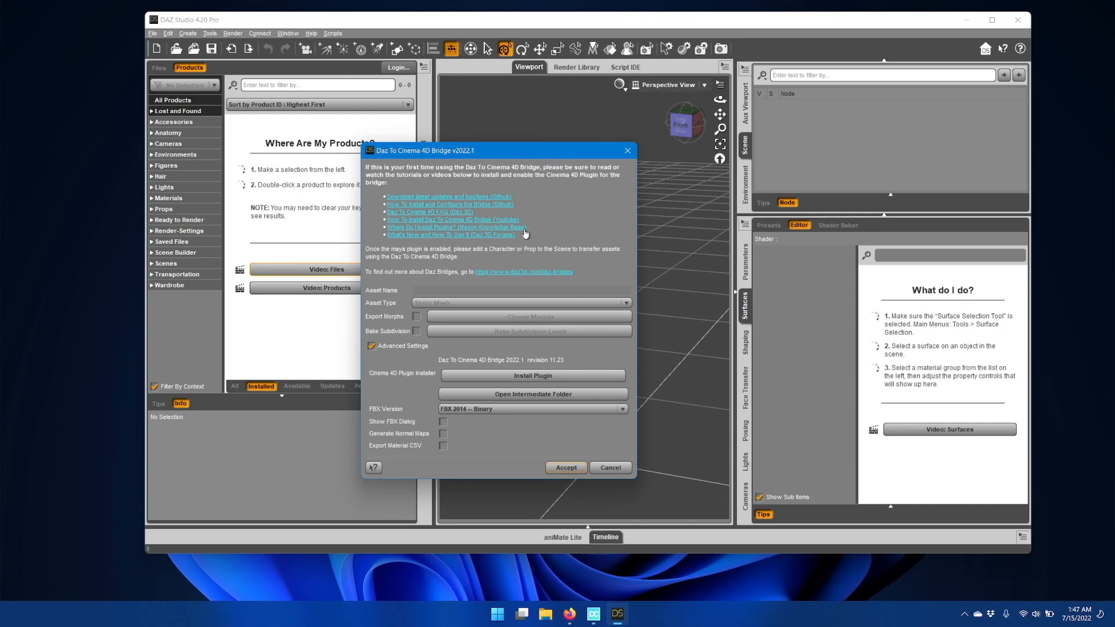
{"action": "mouse_move", "coordinate": [534, 233]}
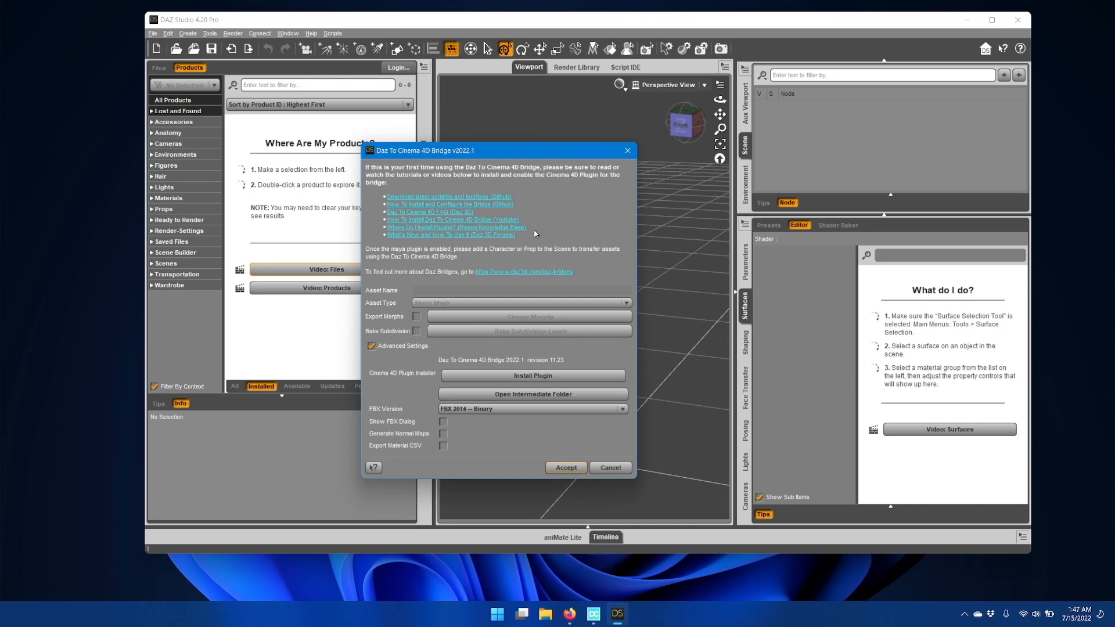
{"action": "mouse_move", "coordinate": [513, 244]}
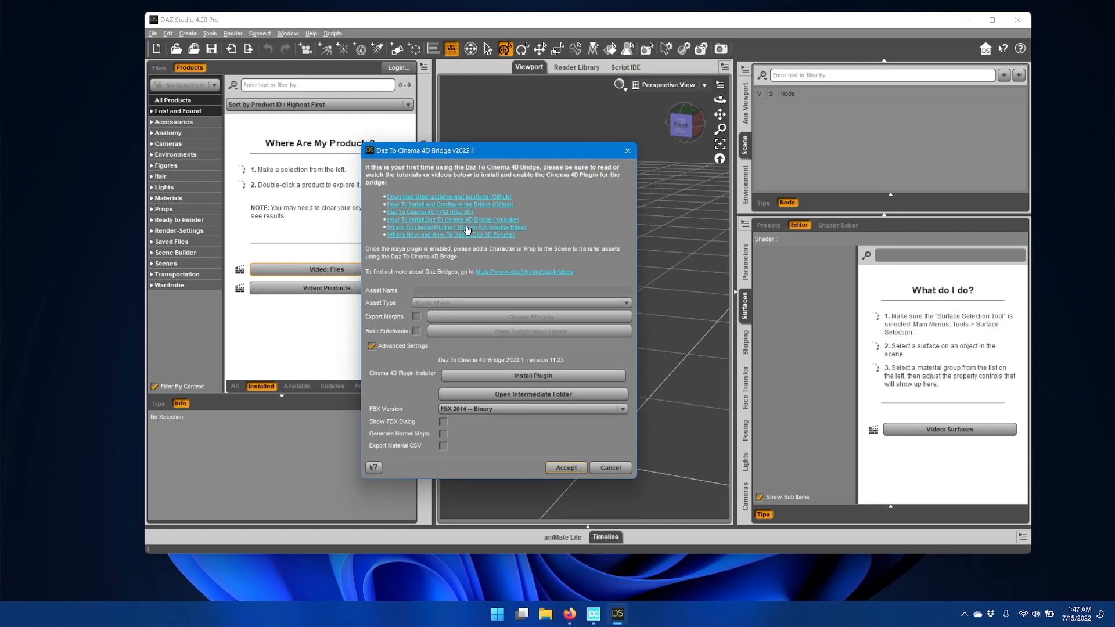
{"action": "mouse_move", "coordinate": [429, 260]}
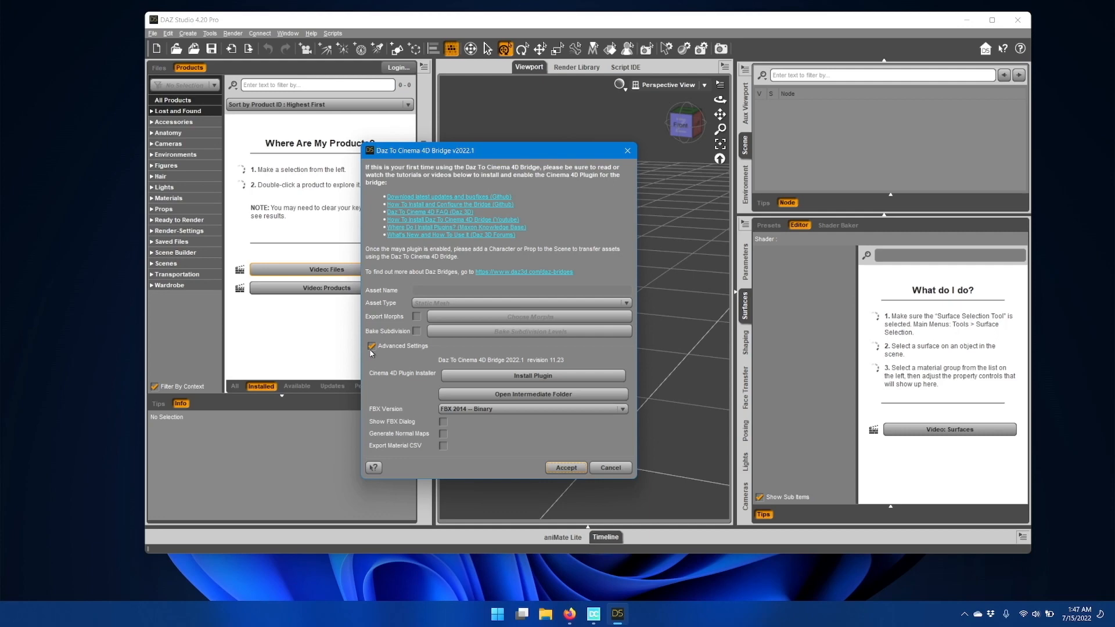
{"action": "mouse_move", "coordinate": [425, 352]}
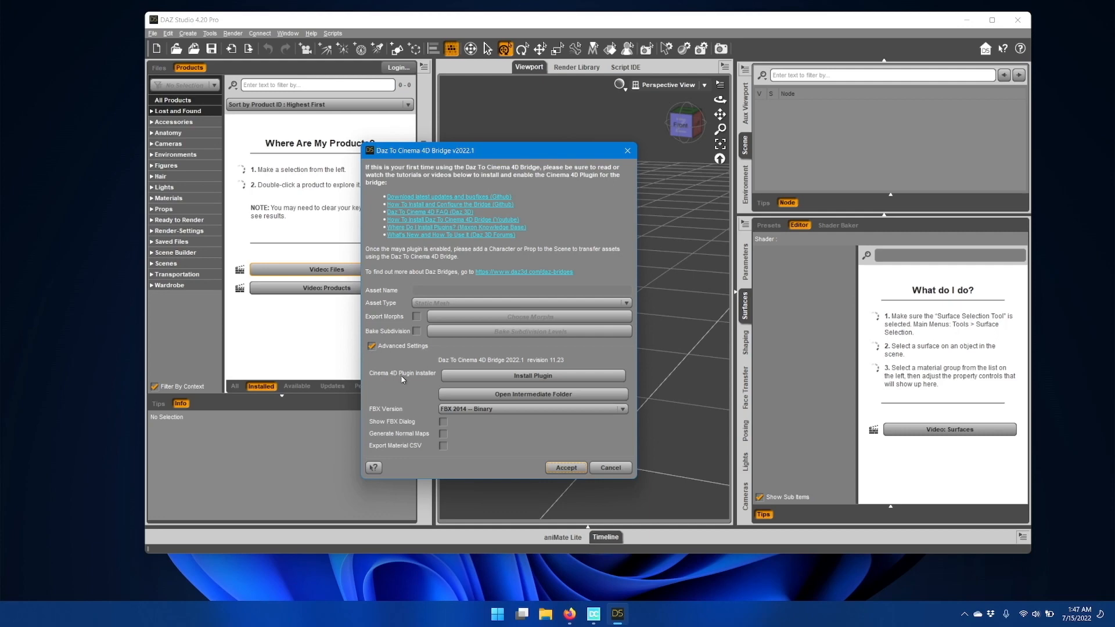
{"action": "mouse_move", "coordinate": [419, 378]}
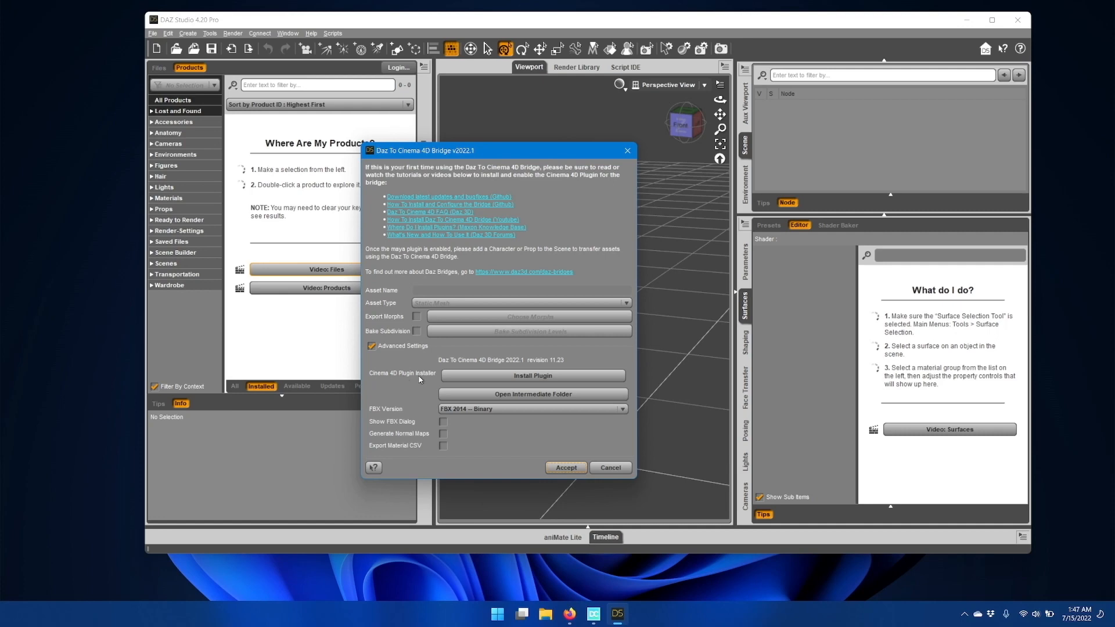
{"action": "mouse_move", "coordinate": [409, 272]}
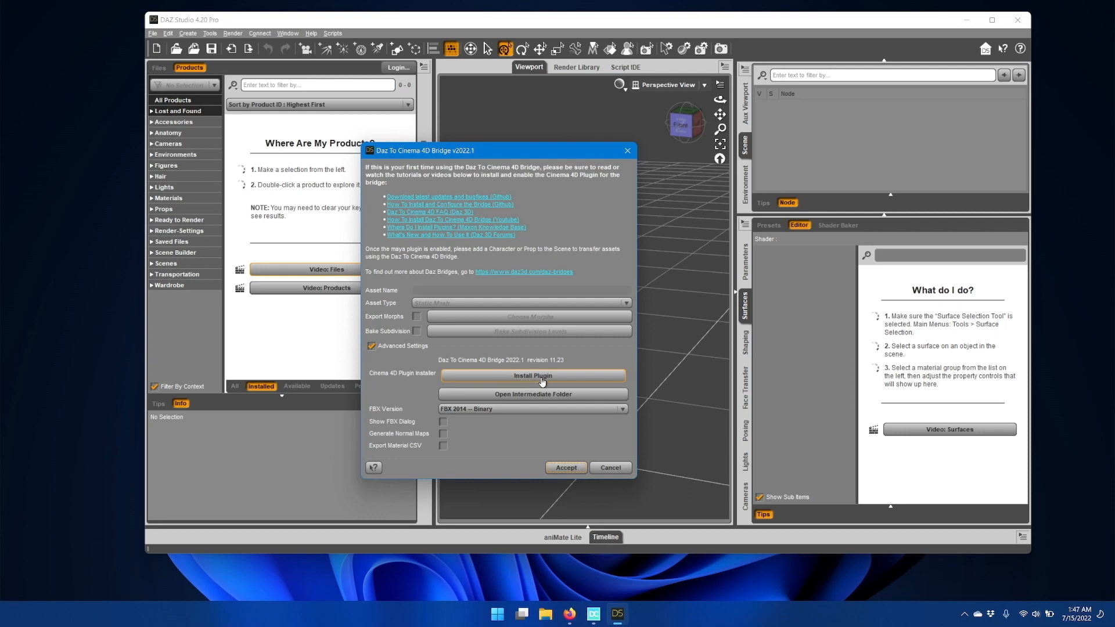
{"action": "mouse_move", "coordinate": [523, 234]}
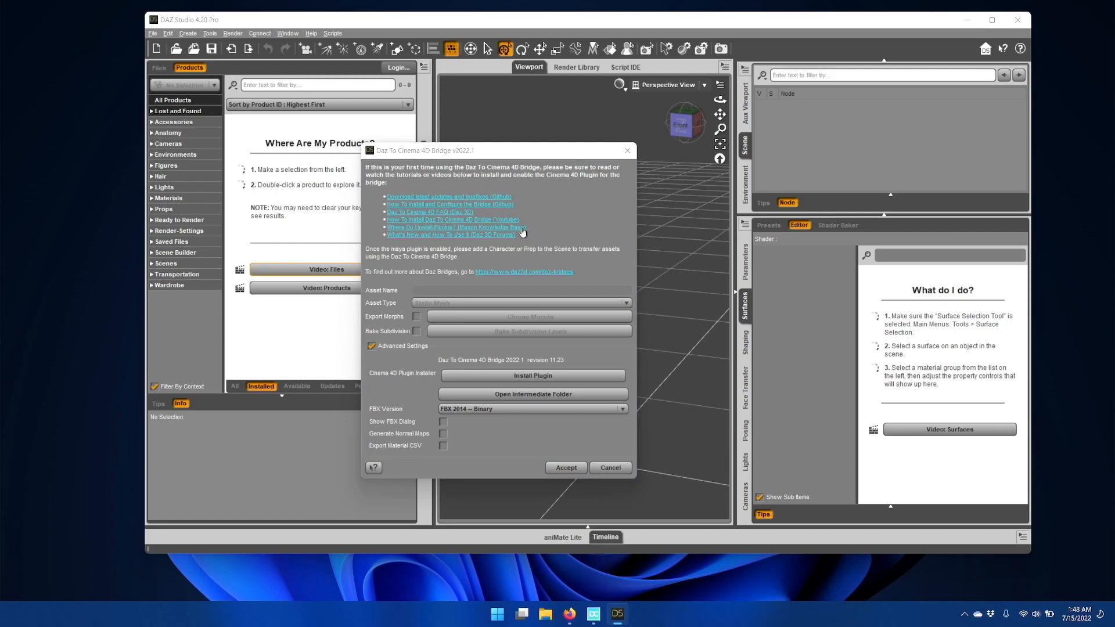
{"action": "mouse_move", "coordinate": [522, 232]}
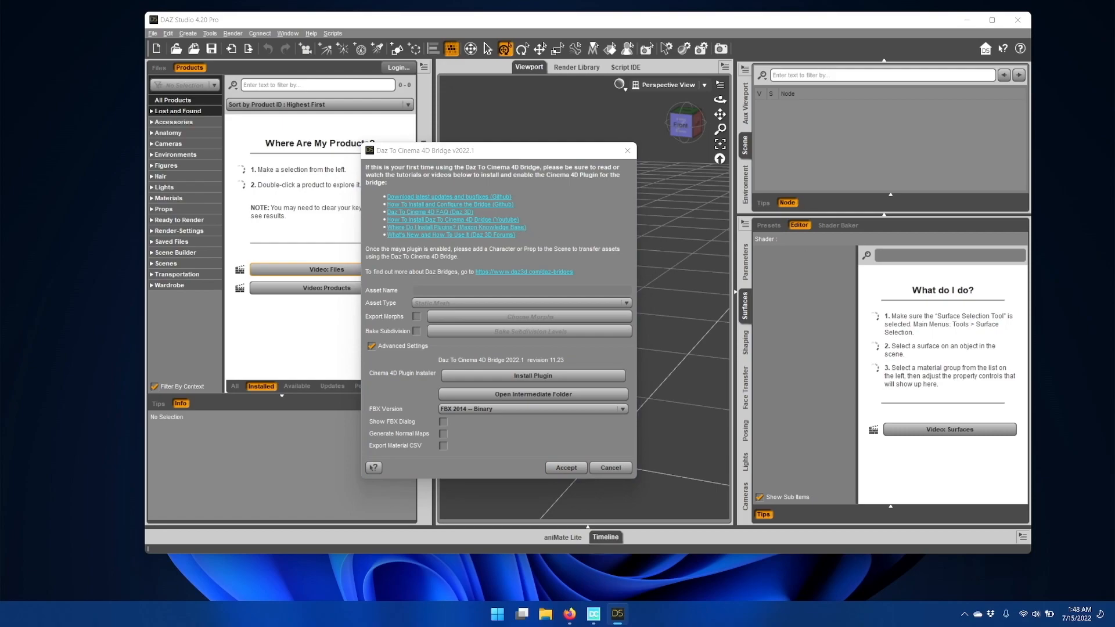
{"action": "left_click", "coordinate": [456, 228]}
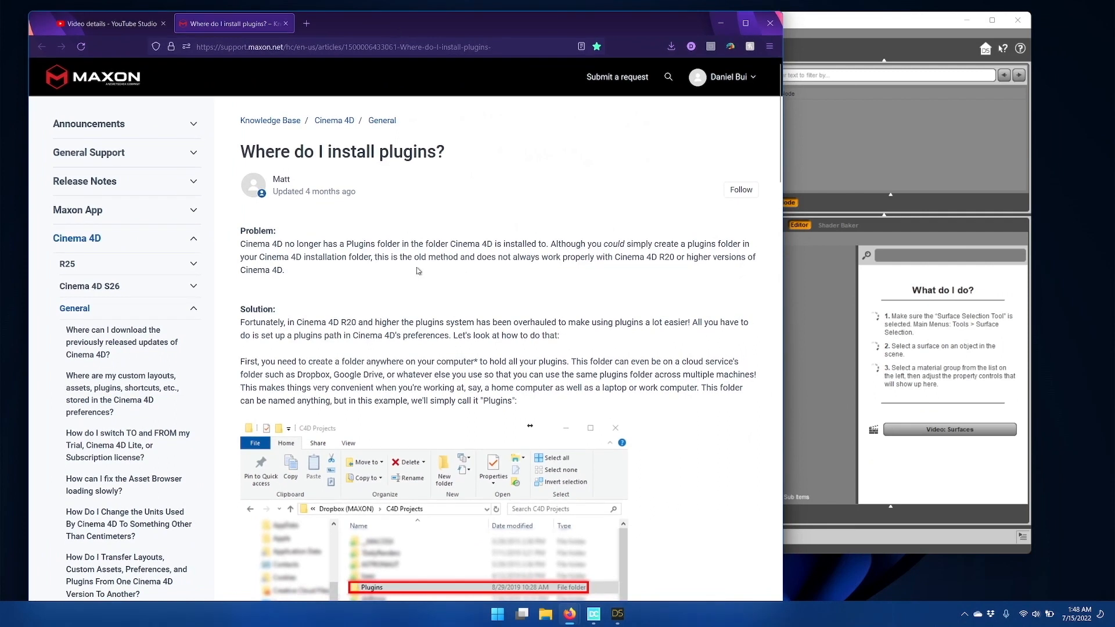
{"action": "mouse_move", "coordinate": [435, 360]}
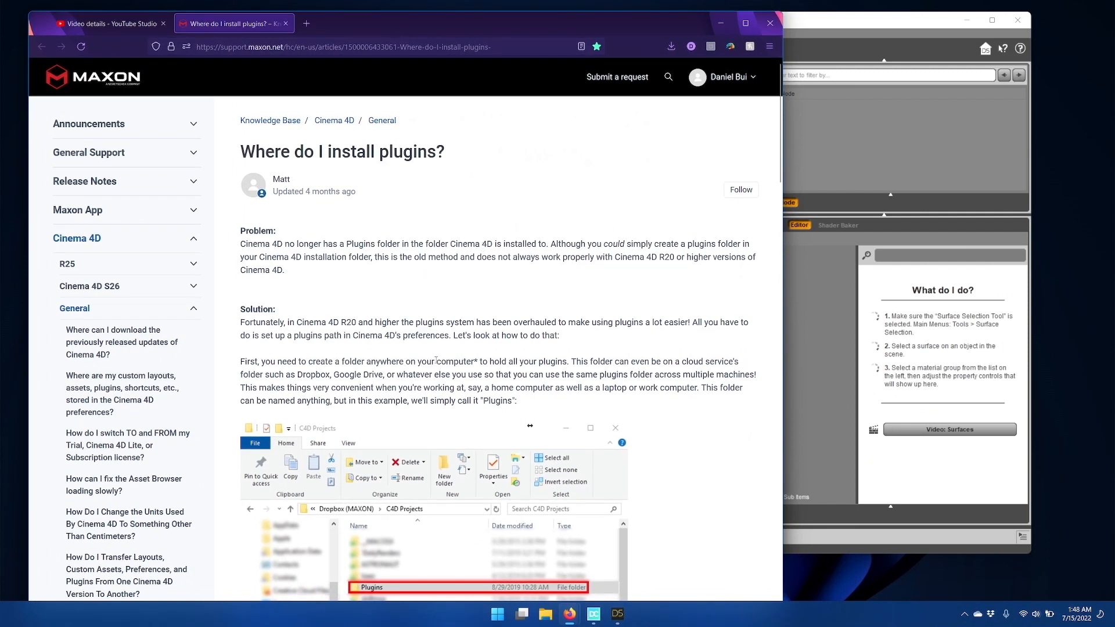
{"action": "mouse_move", "coordinate": [325, 216]}
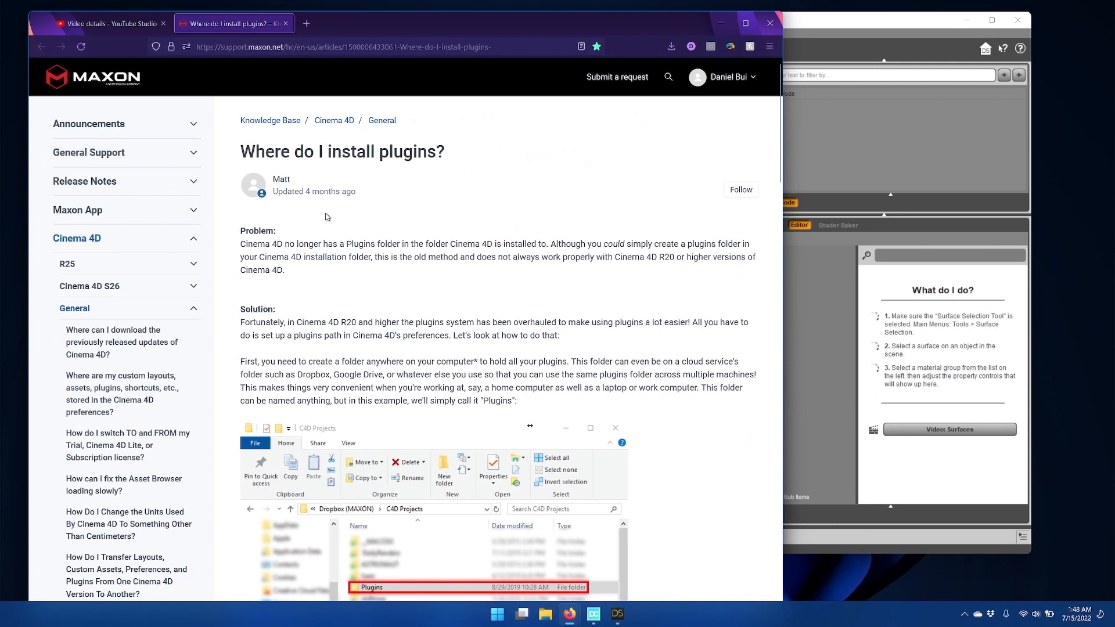
{"action": "mouse_move", "coordinate": [451, 349]}
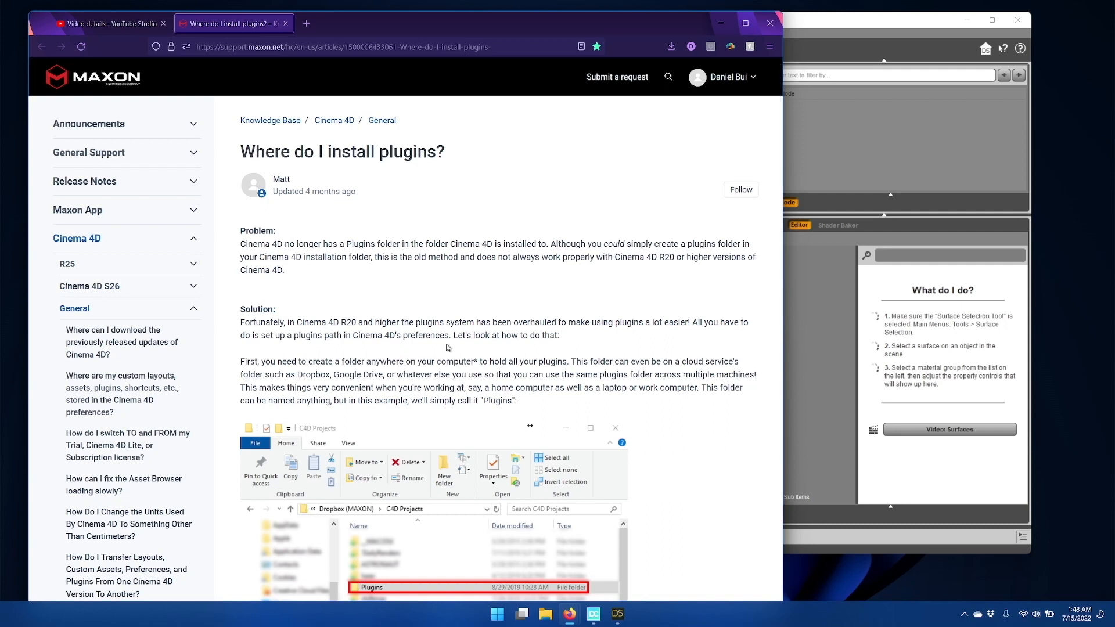
{"action": "mouse_move", "coordinate": [458, 287]}
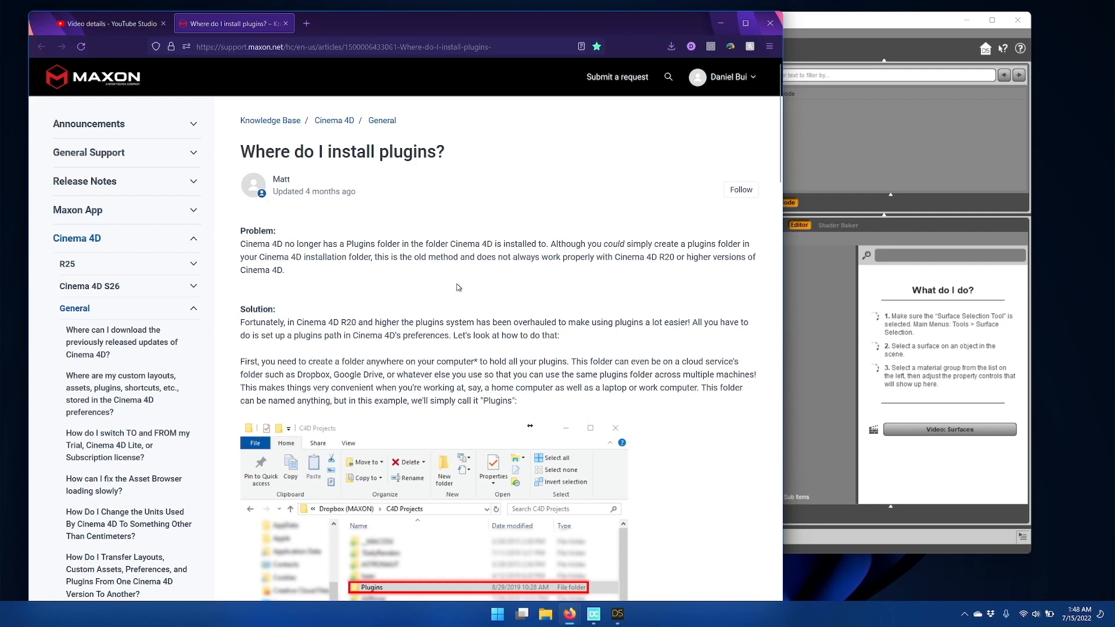
{"action": "mouse_move", "coordinate": [545, 613]}
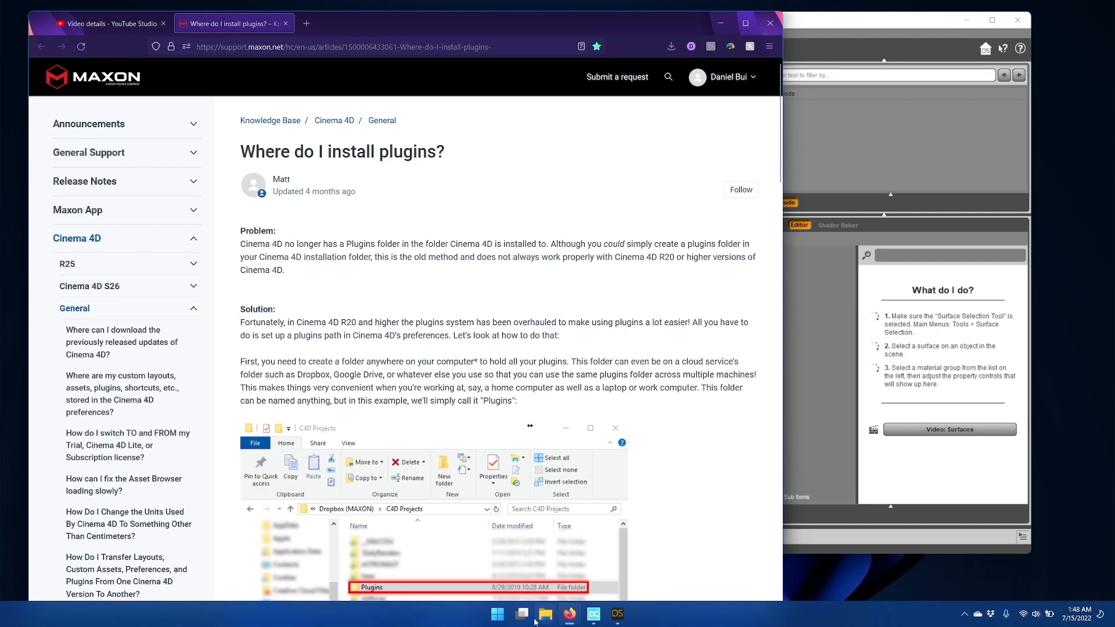
{"action": "scroll", "scroll_direction": "down", "scroll_amount": 3}
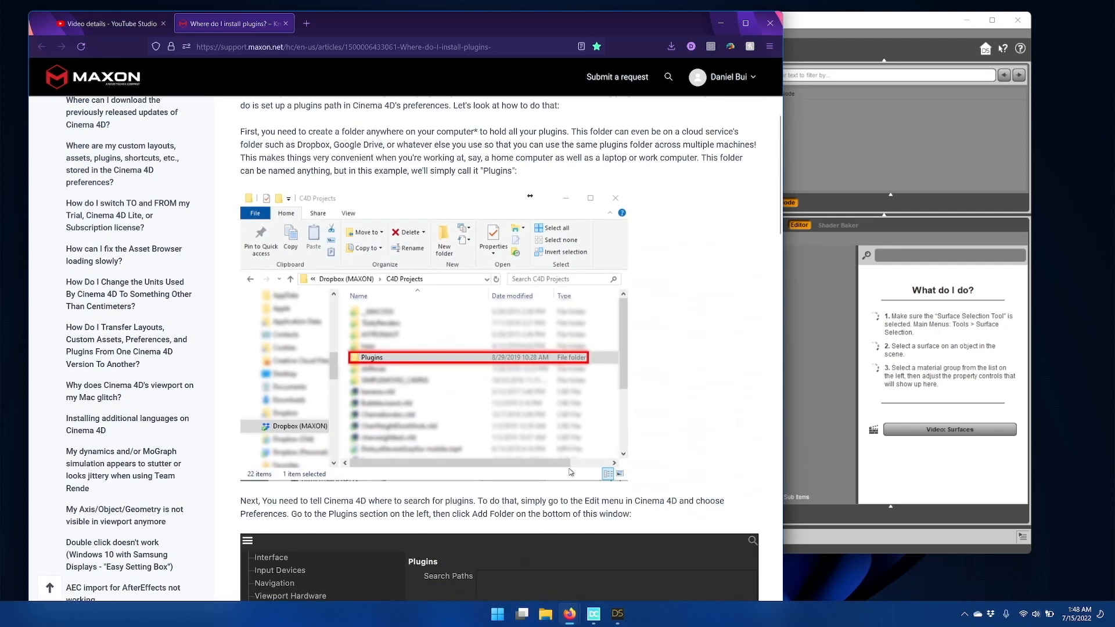
Step: In File Explorer, create a new folder named Cinema4D inside Documents
{"action": "left_click", "coordinate": [543, 614]}
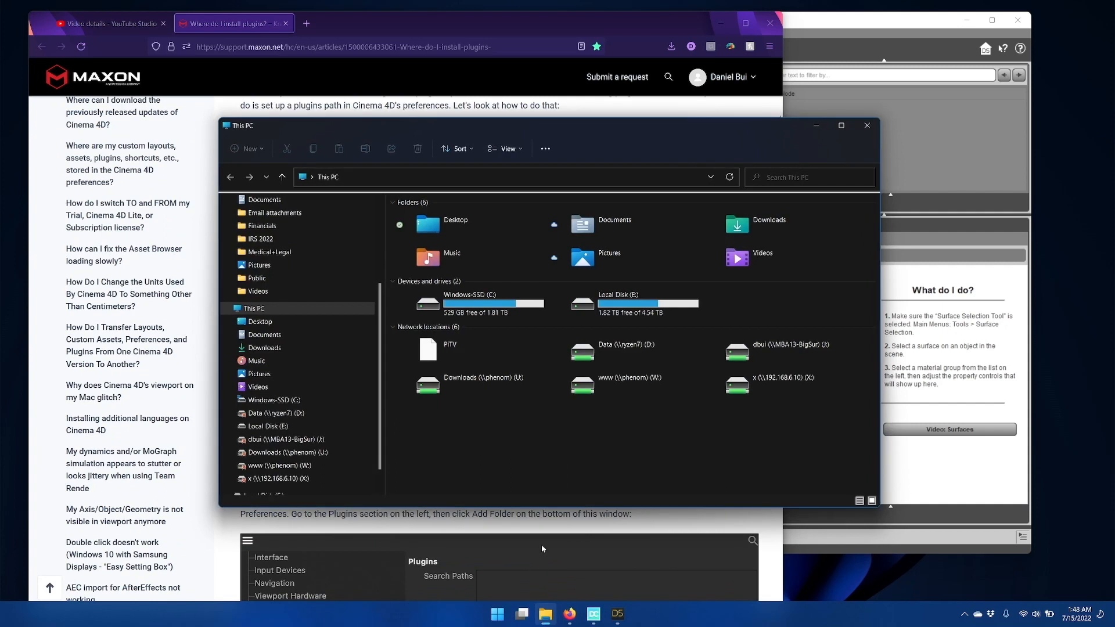
{"action": "left_click", "coordinate": [617, 299]}
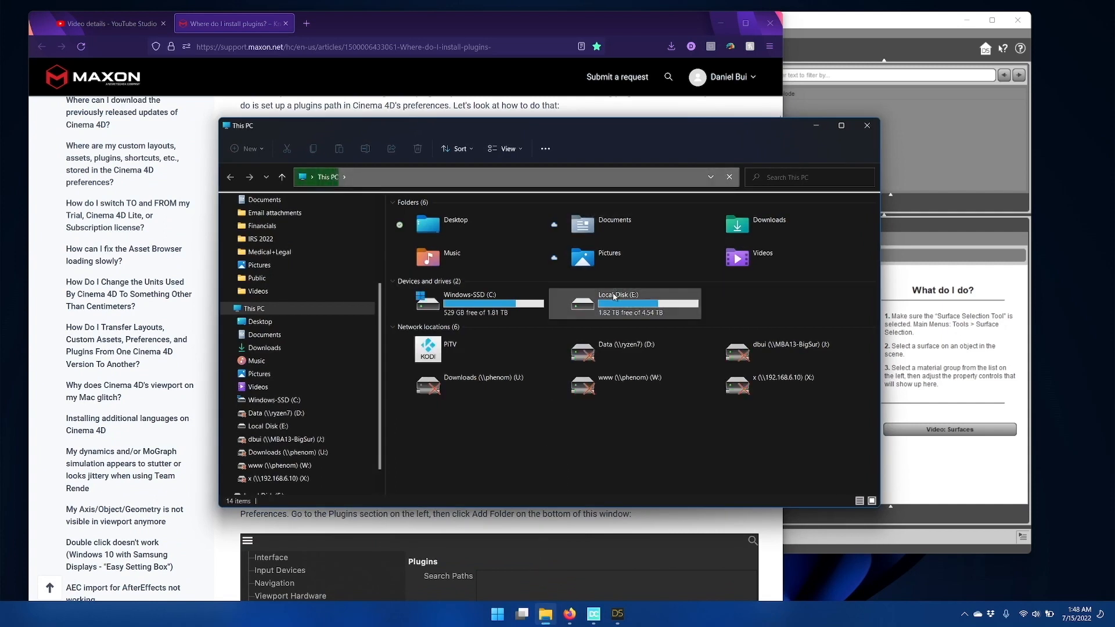
{"action": "mouse_move", "coordinate": [613, 223]}
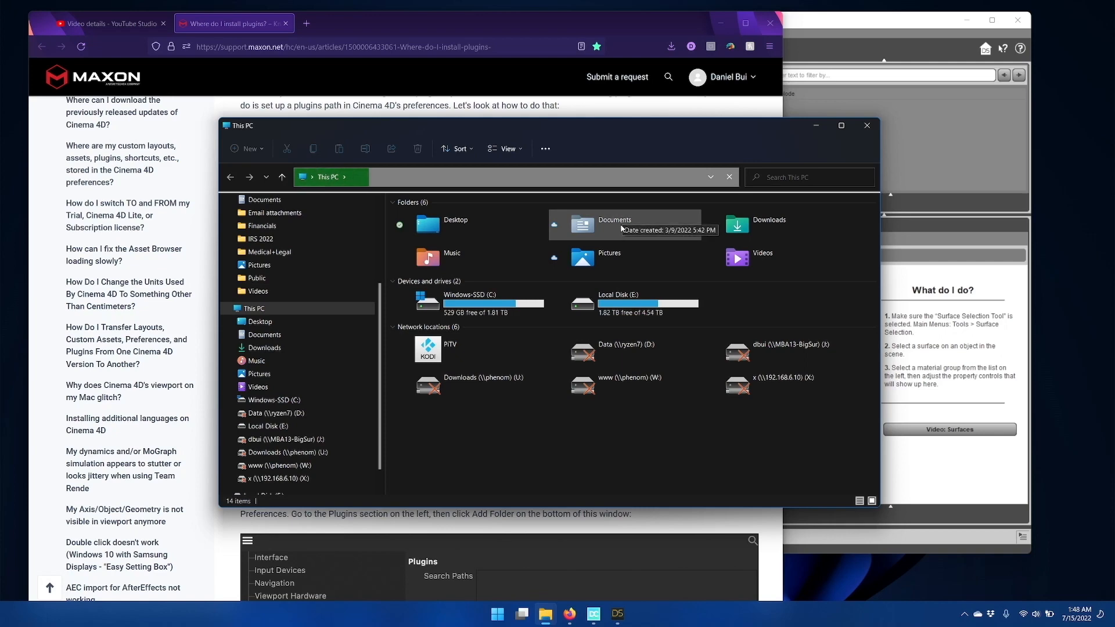
{"action": "double_click", "coordinate": [614, 224]}
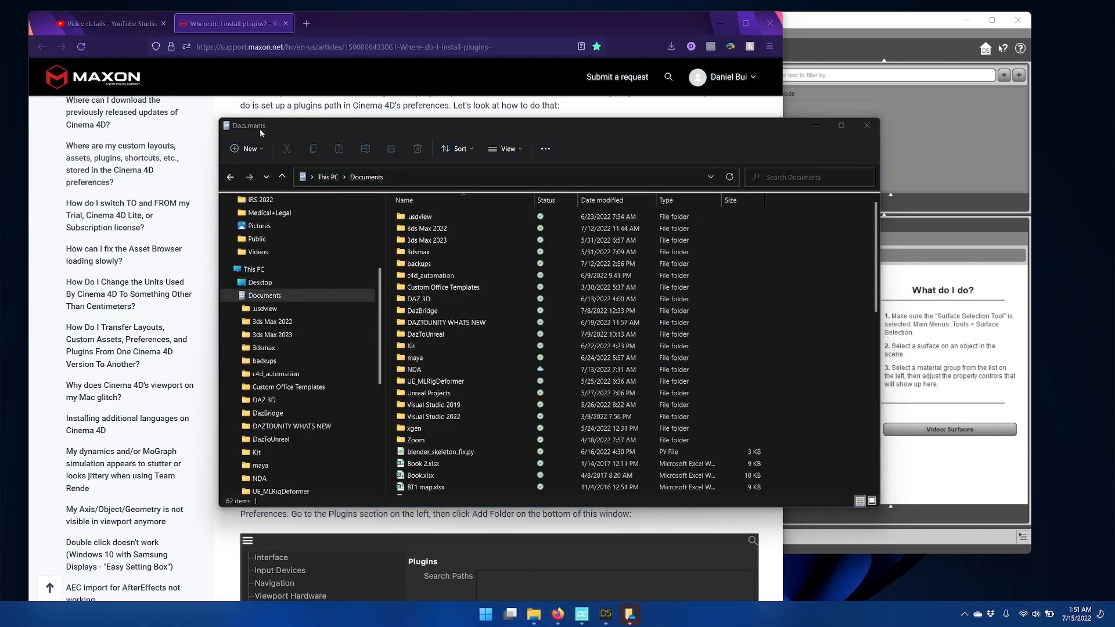
{"action": "mouse_move", "coordinate": [248, 147]}
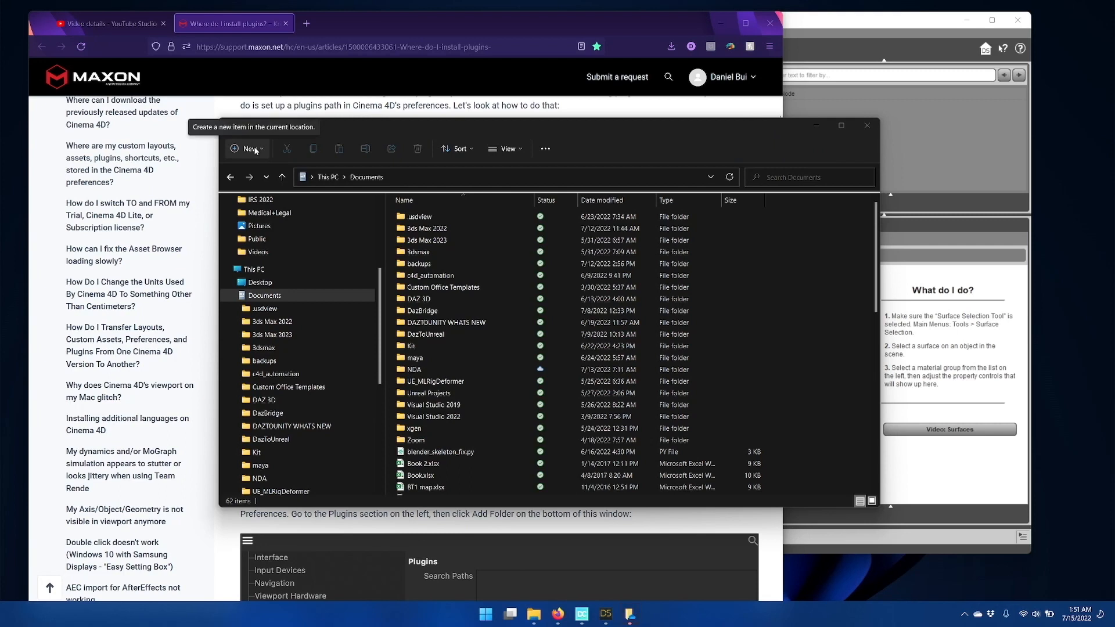
{"action": "left_click", "coordinate": [246, 149]}
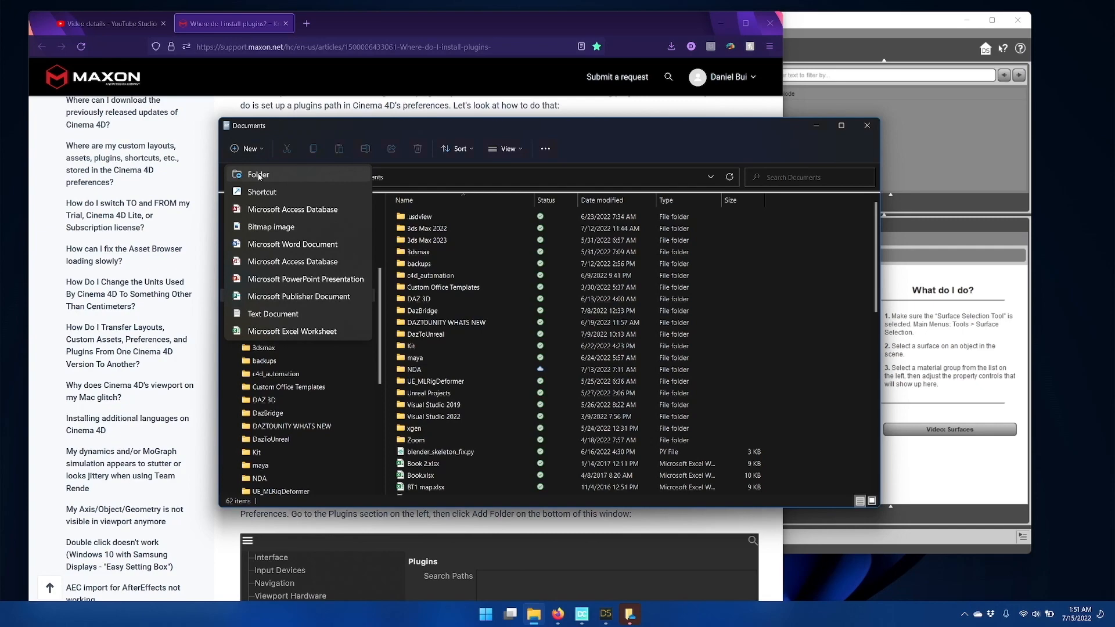
{"action": "left_click", "coordinate": [258, 175]}
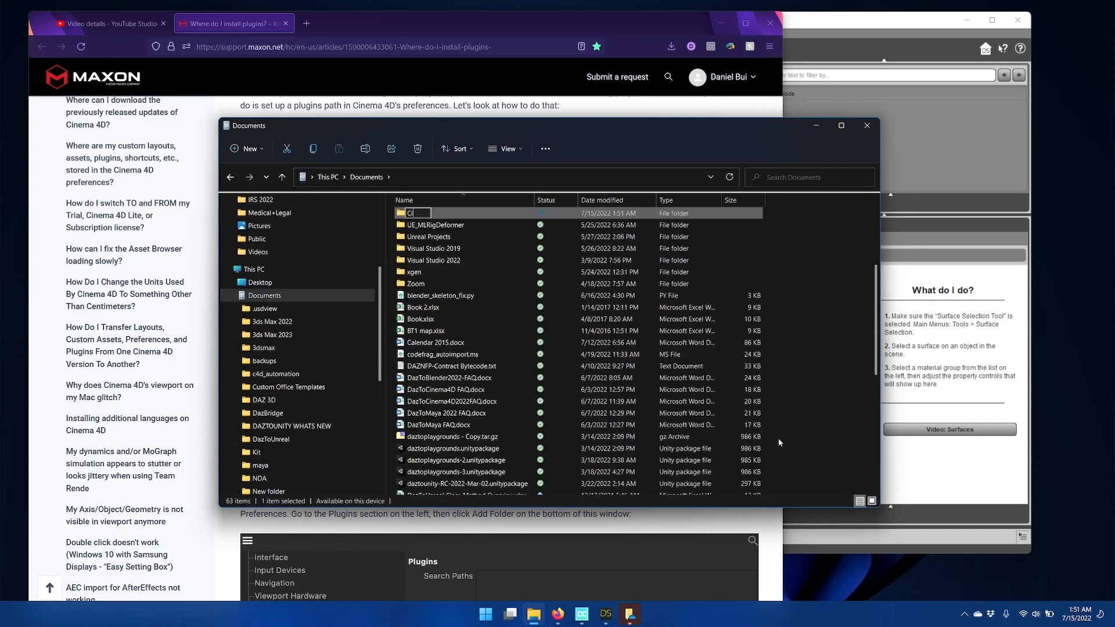
{"action": "type", "text": "Cinema4D"}
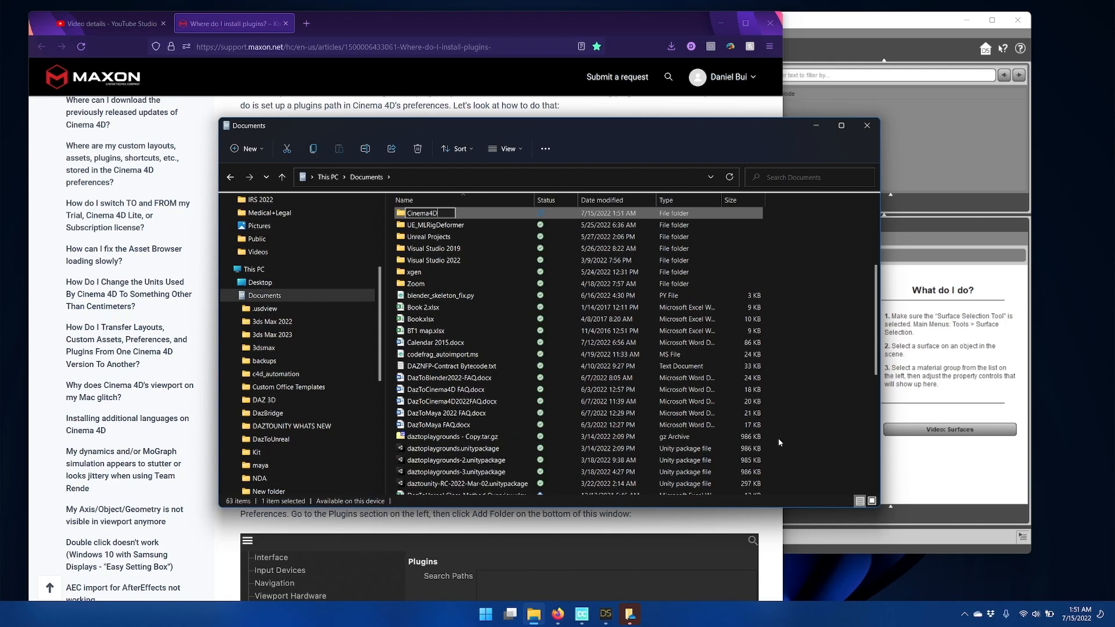
{"action": "key", "text": "Return"}
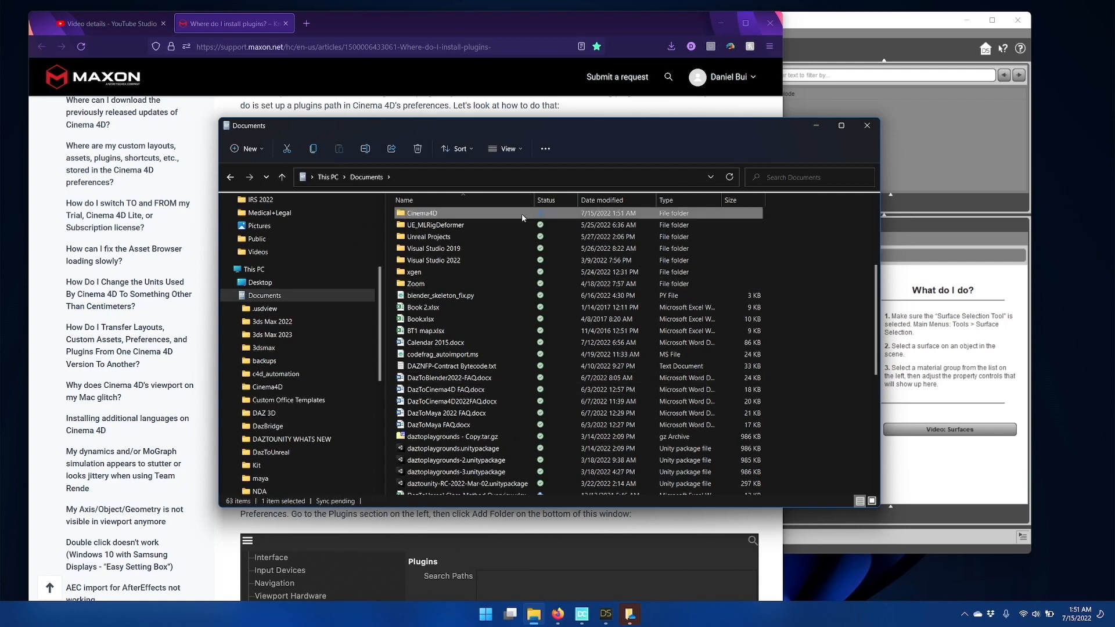
Step: Inside Cinema4D create a 'plugins' folder, open it and reveal its full path
{"action": "double_click", "coordinate": [422, 212]}
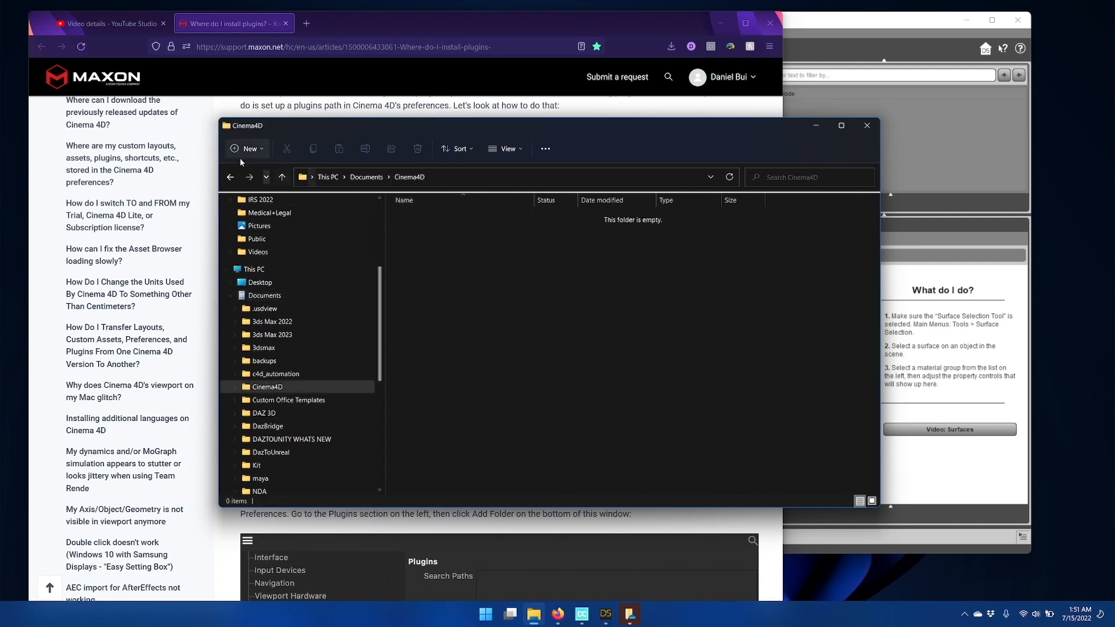
{"action": "left_click", "coordinate": [246, 148]}
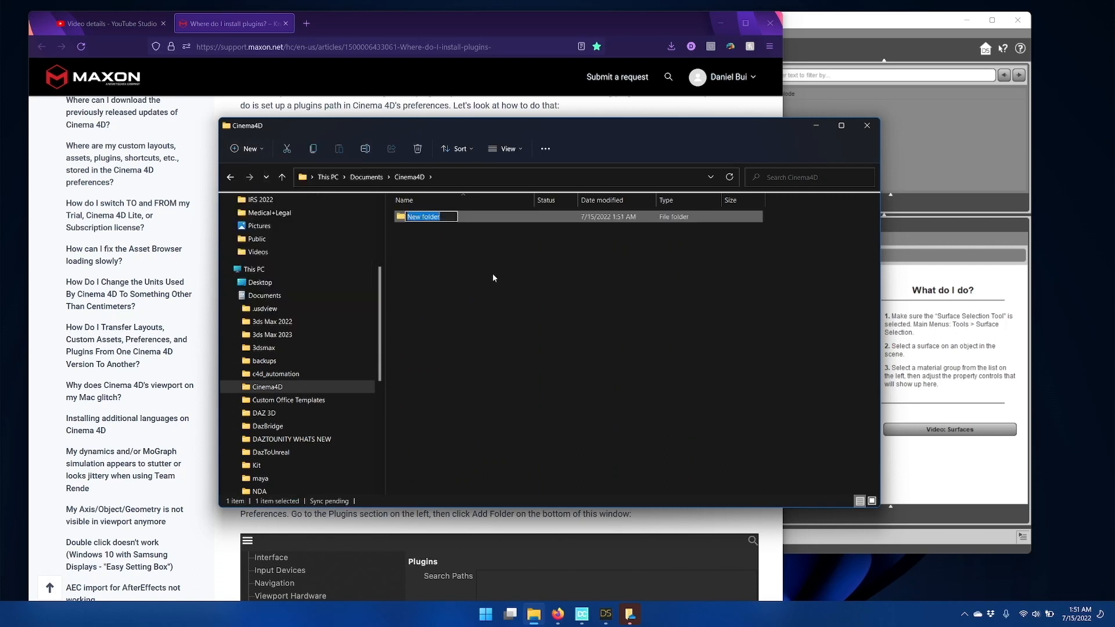
{"action": "type", "text": "plugins"}
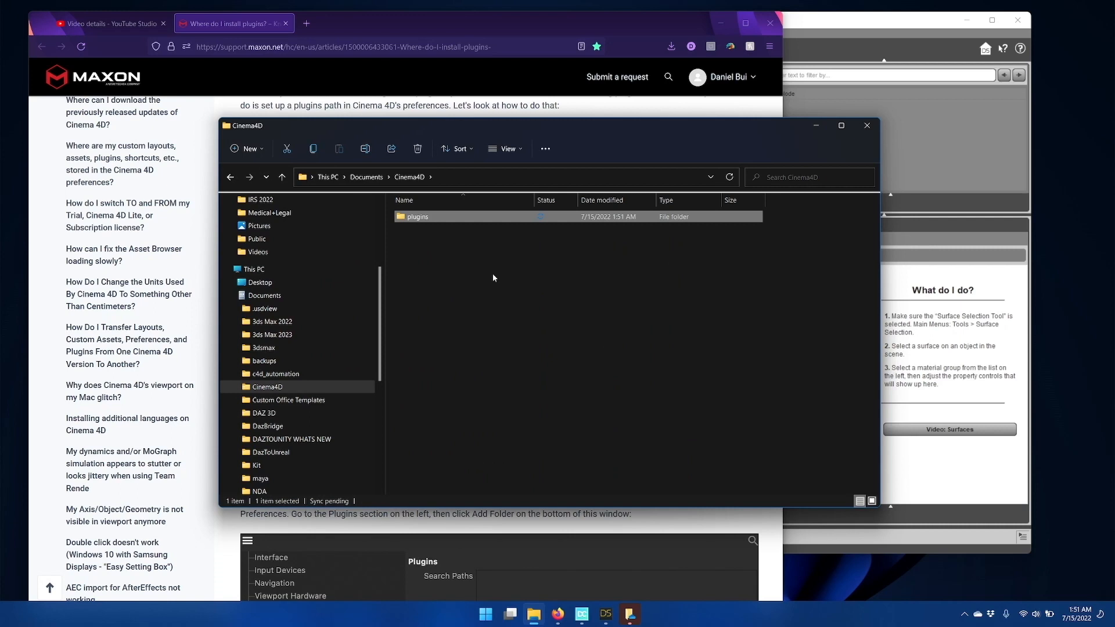
{"action": "double_click", "coordinate": [417, 216]}
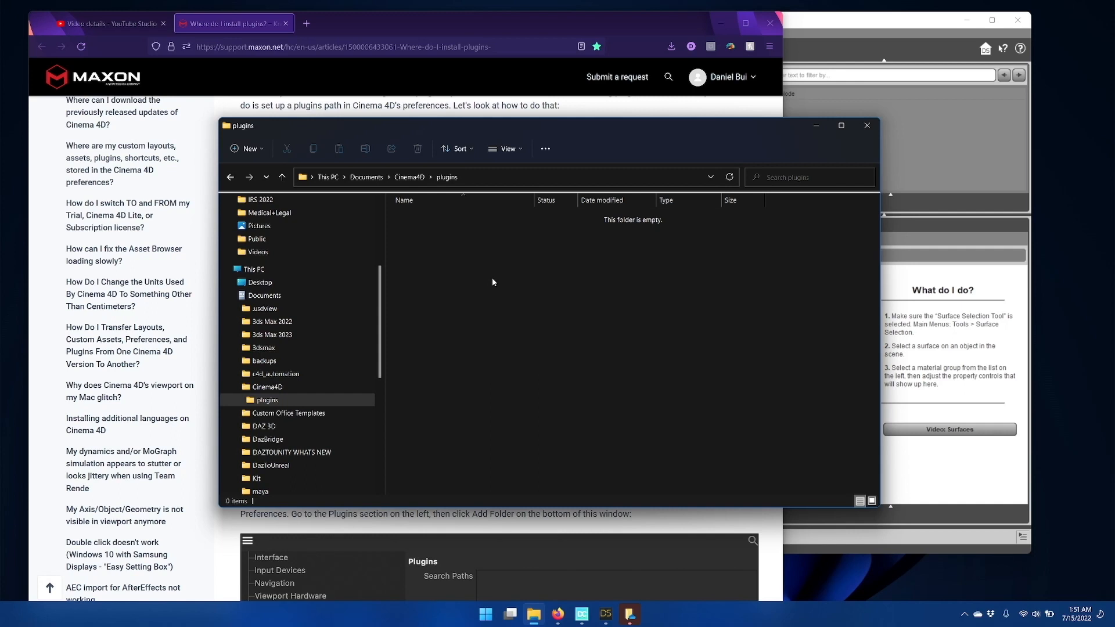
{"action": "mouse_move", "coordinate": [507, 192]}
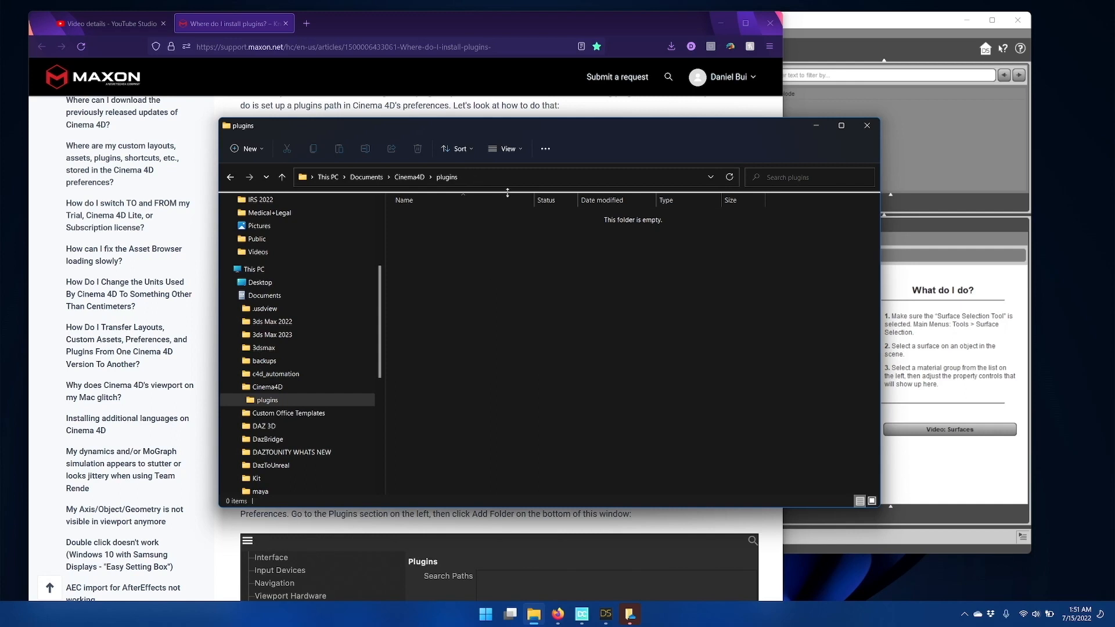
{"action": "mouse_move", "coordinate": [395, 219]}
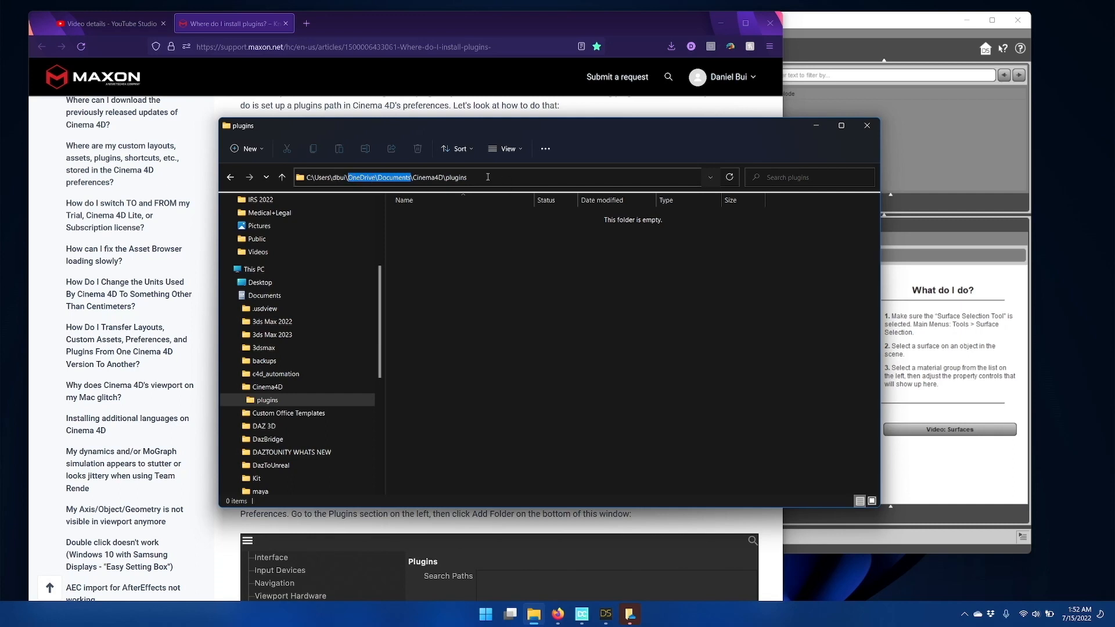
{"action": "left_click", "coordinate": [505, 176]}
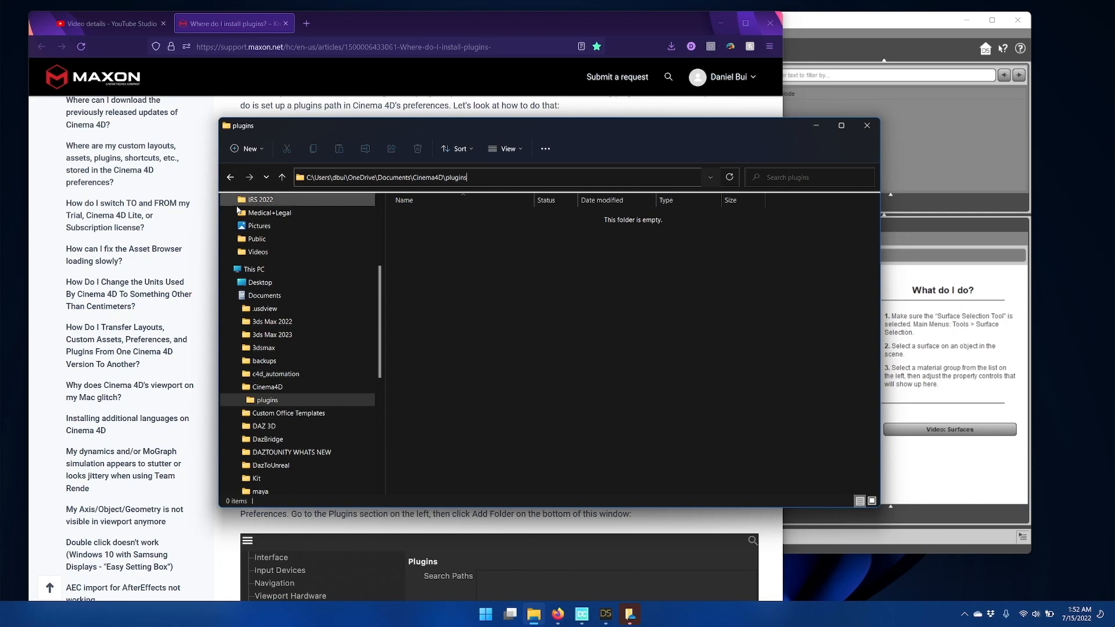
{"action": "mouse_move", "coordinate": [495, 300]}
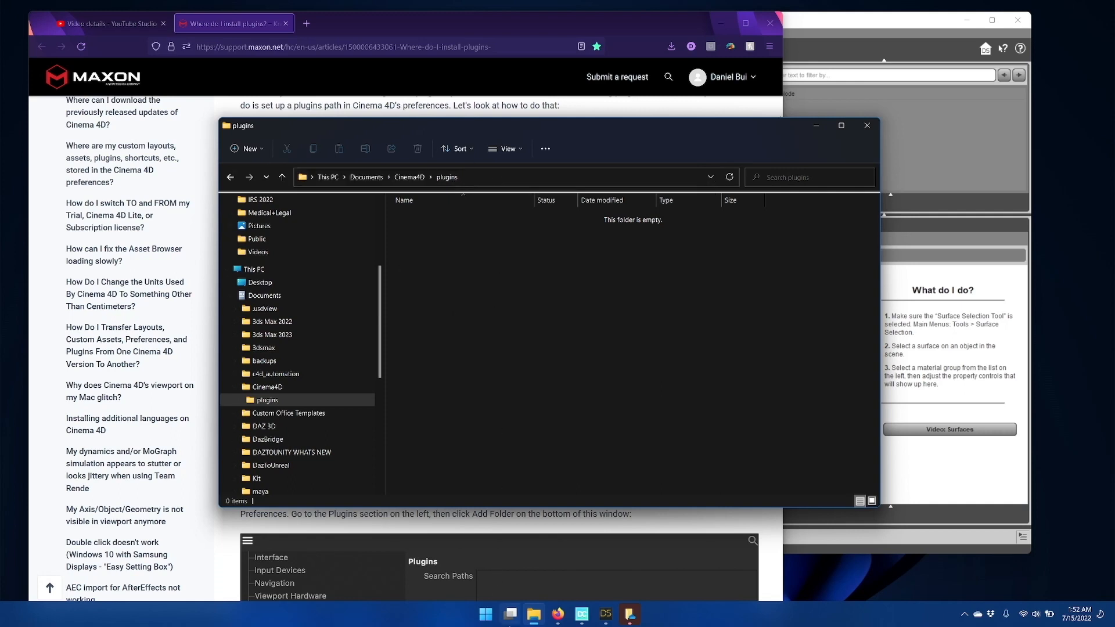
Step: Launch Maxon Cinema 4D 26 from the Start menu and show its Edit menu
{"action": "left_click", "coordinate": [486, 613]}
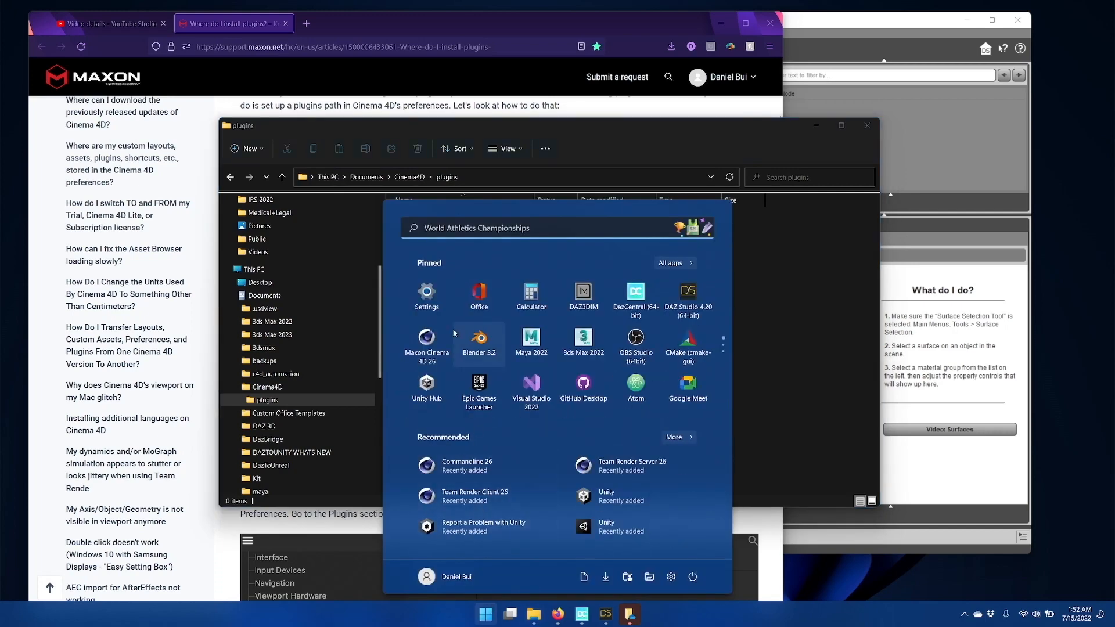
{"action": "left_click", "coordinate": [426, 342]}
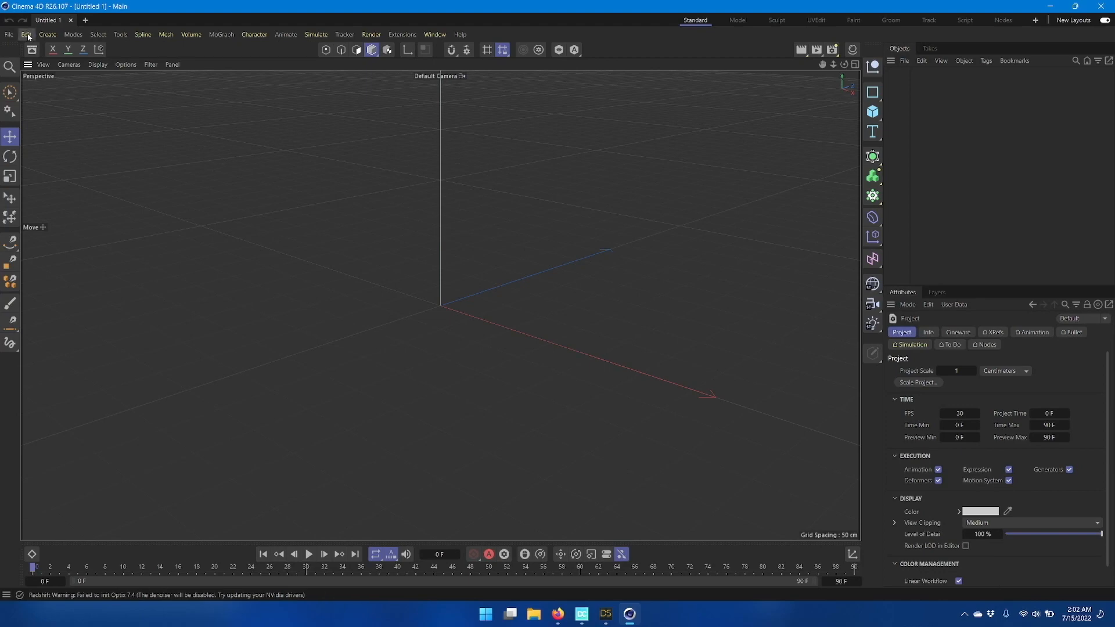
{"action": "left_click", "coordinate": [27, 34]}
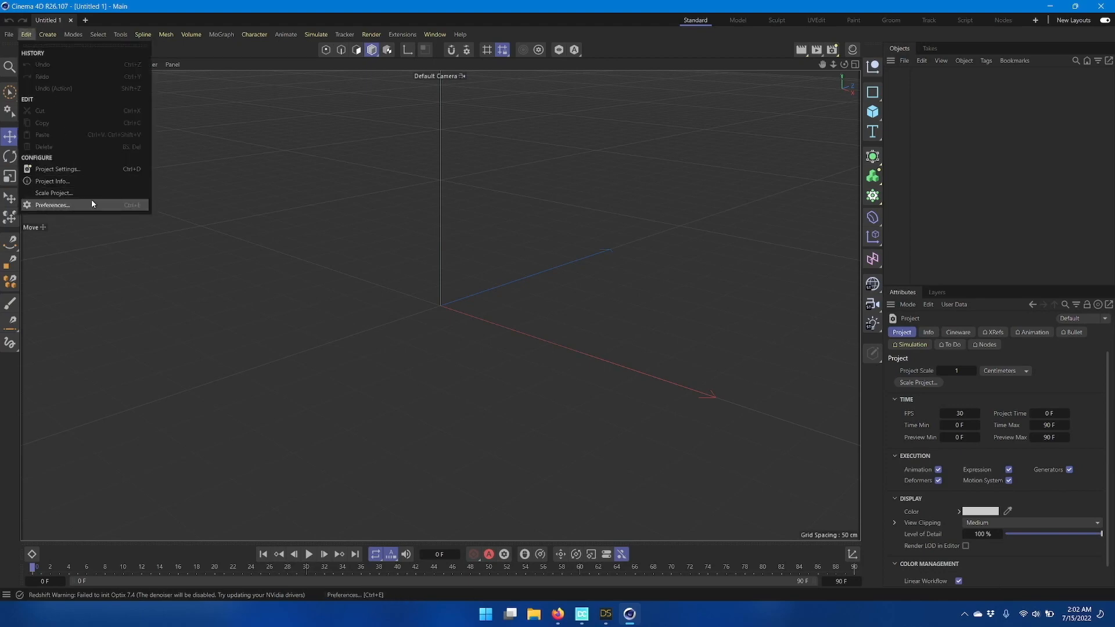
Step: In Preferences > Plugins, add Documents\Cinema4D\plugins as a plugin search path
{"action": "left_click", "coordinate": [51, 206]}
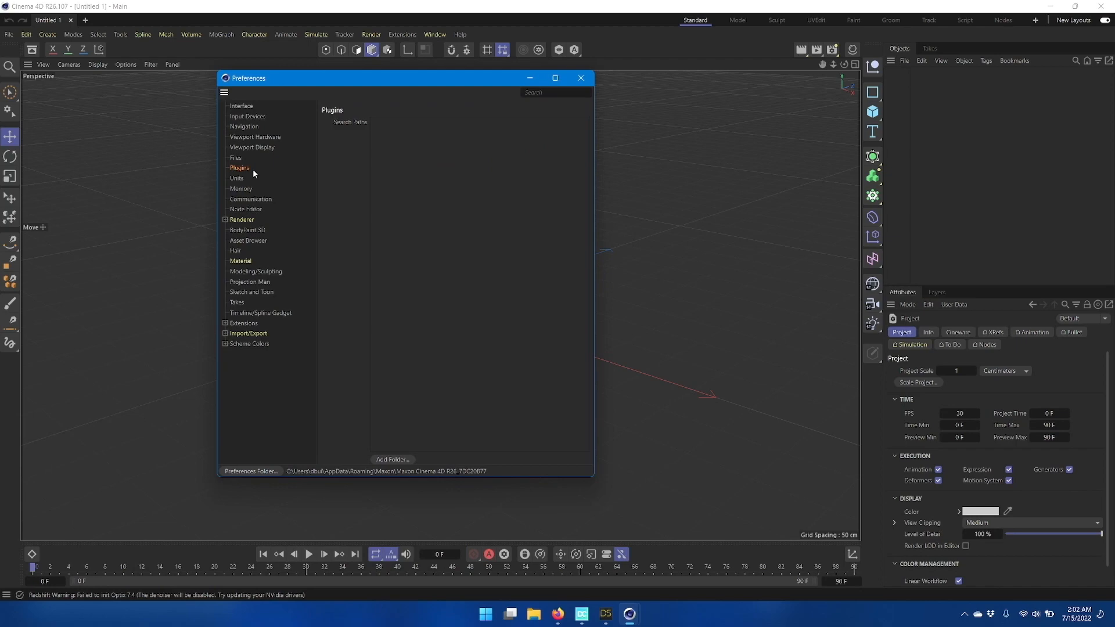
{"action": "mouse_move", "coordinate": [425, 450]}
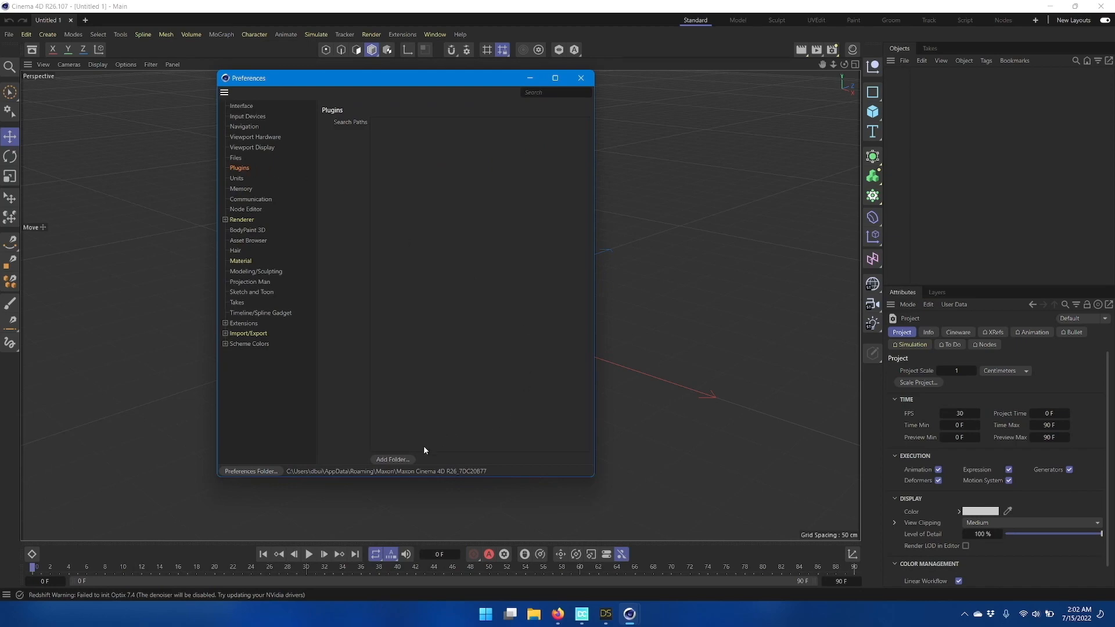
{"action": "left_click", "coordinate": [393, 459]}
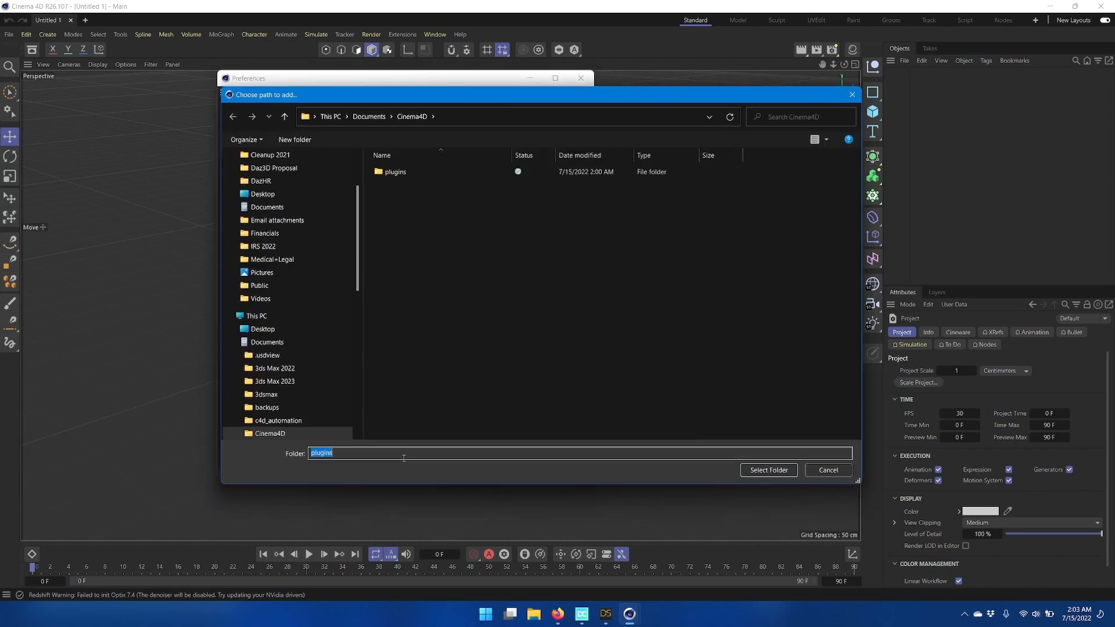
{"action": "left_click", "coordinate": [368, 117]}
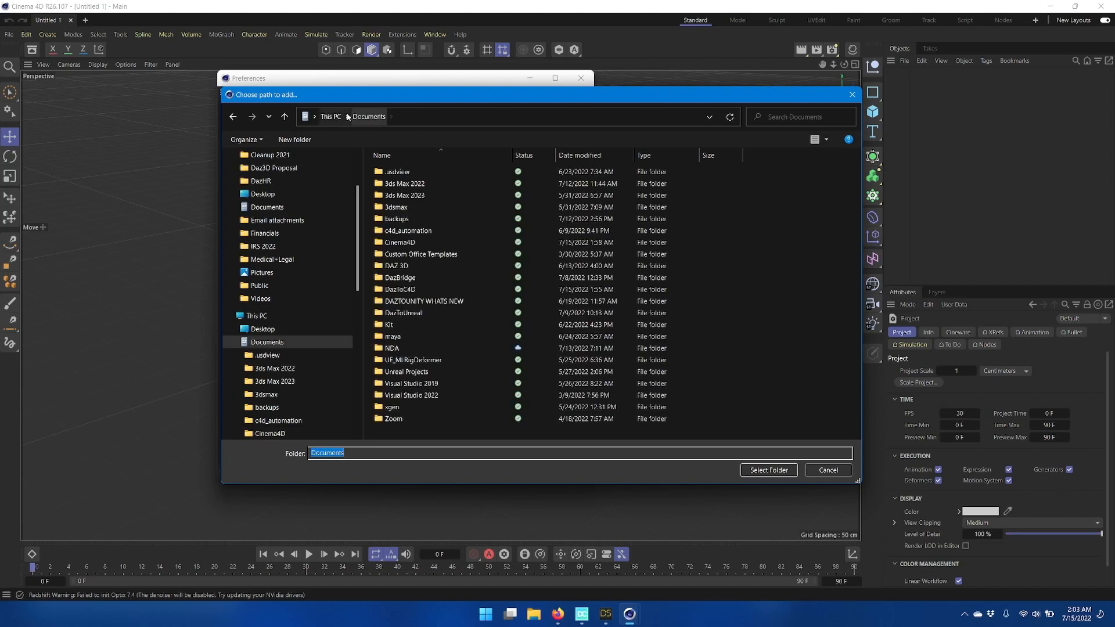
{"action": "left_click", "coordinate": [399, 241]}
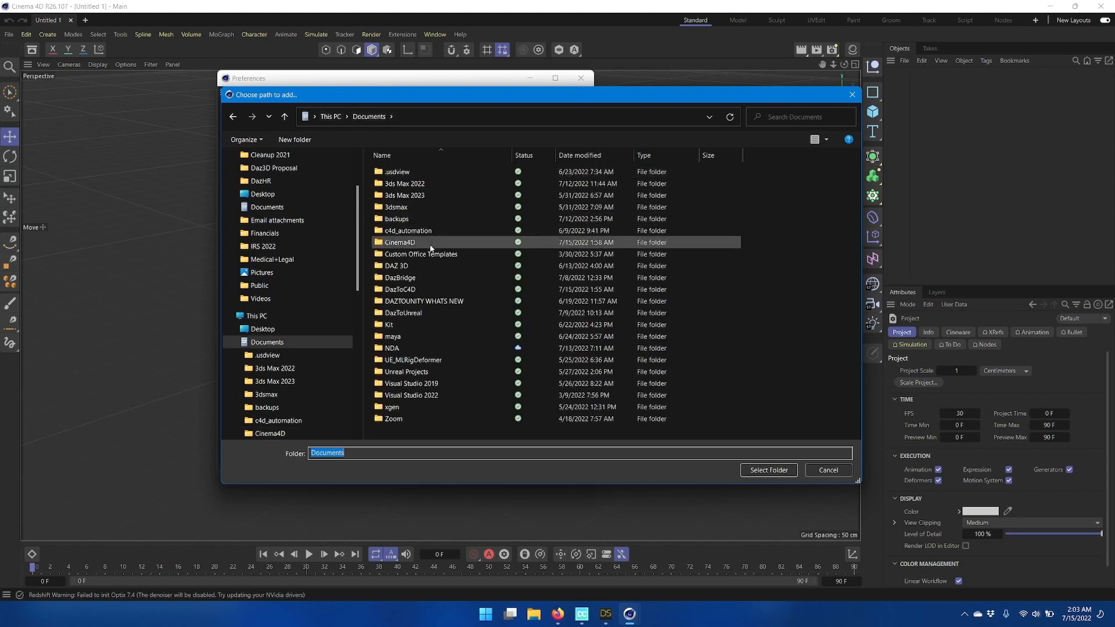
{"action": "double_click", "coordinate": [400, 242]}
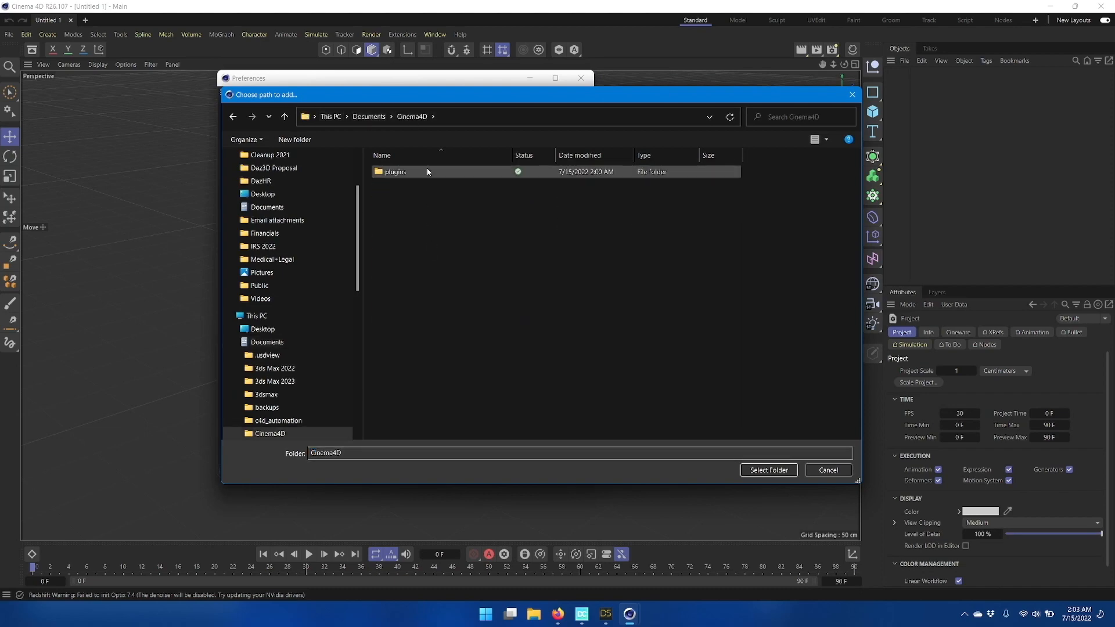
{"action": "double_click", "coordinate": [395, 172]}
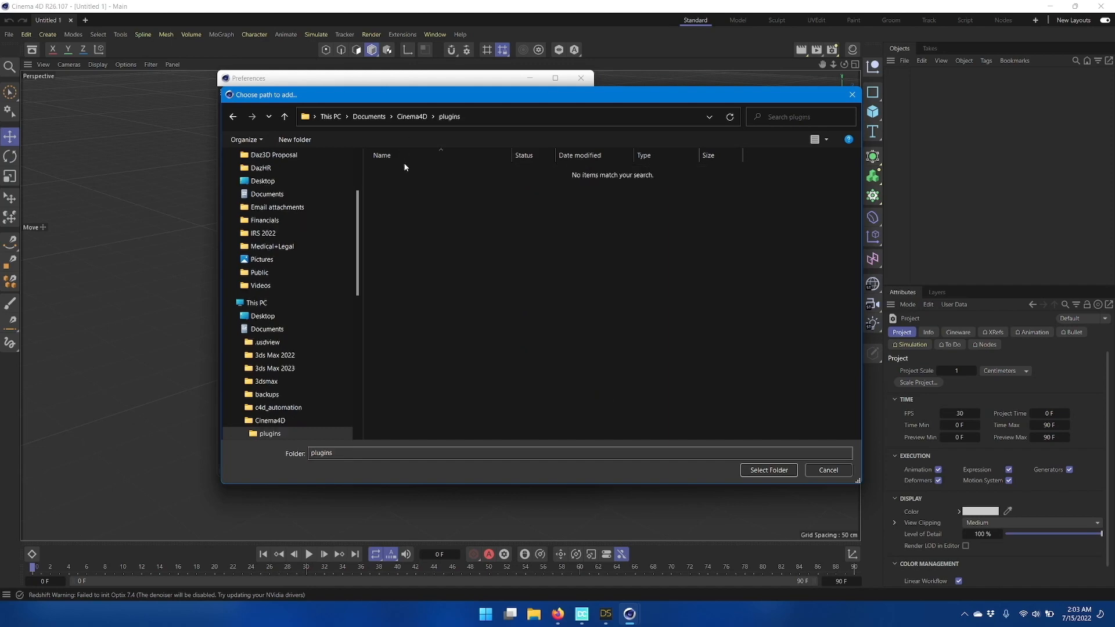
{"action": "mouse_move", "coordinate": [535, 255]}
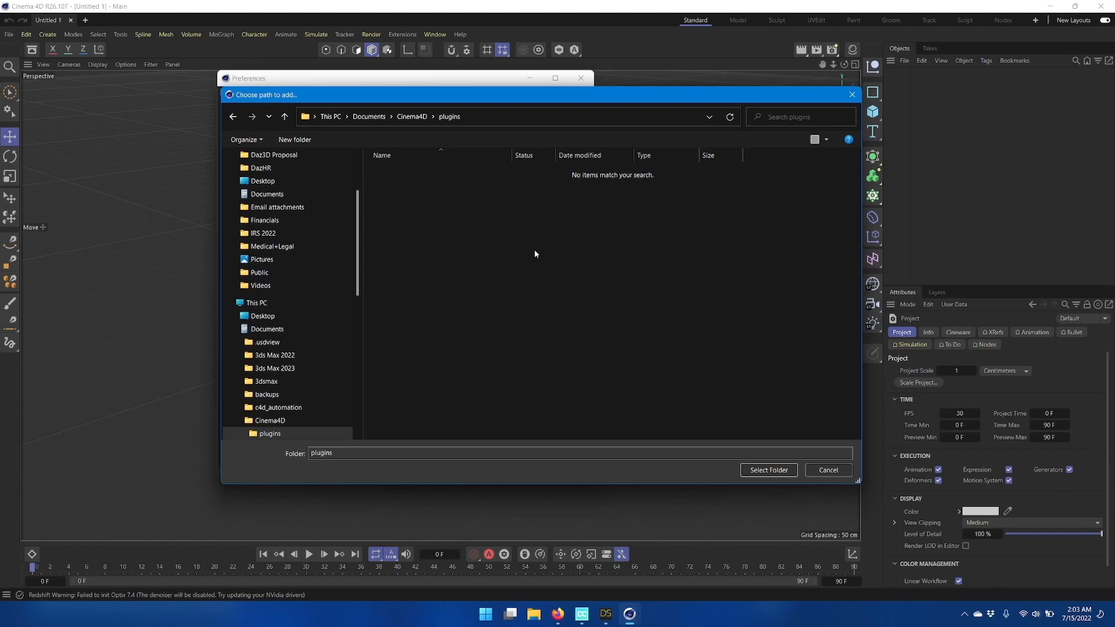
{"action": "mouse_move", "coordinate": [509, 119]}
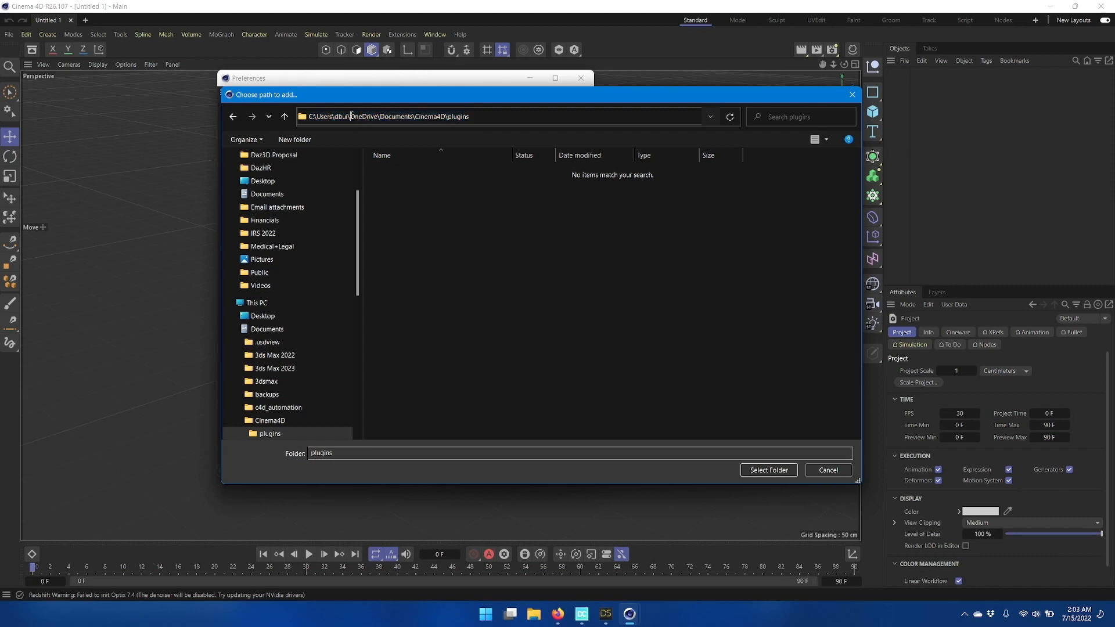
{"action": "double_click", "coordinate": [362, 116]}
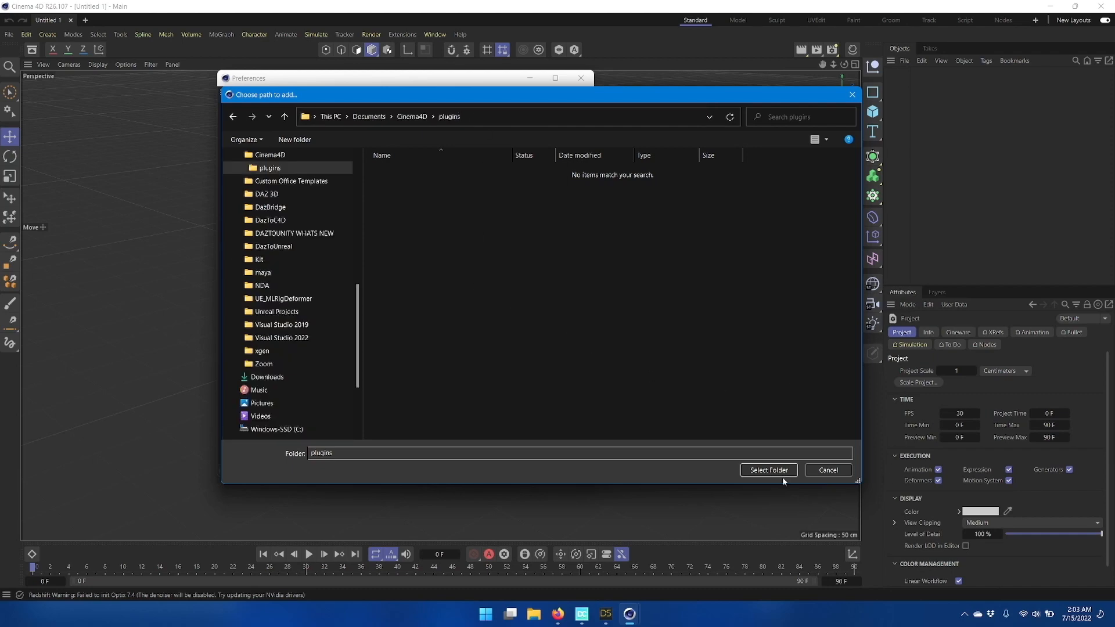
{"action": "left_click", "coordinate": [767, 471]}
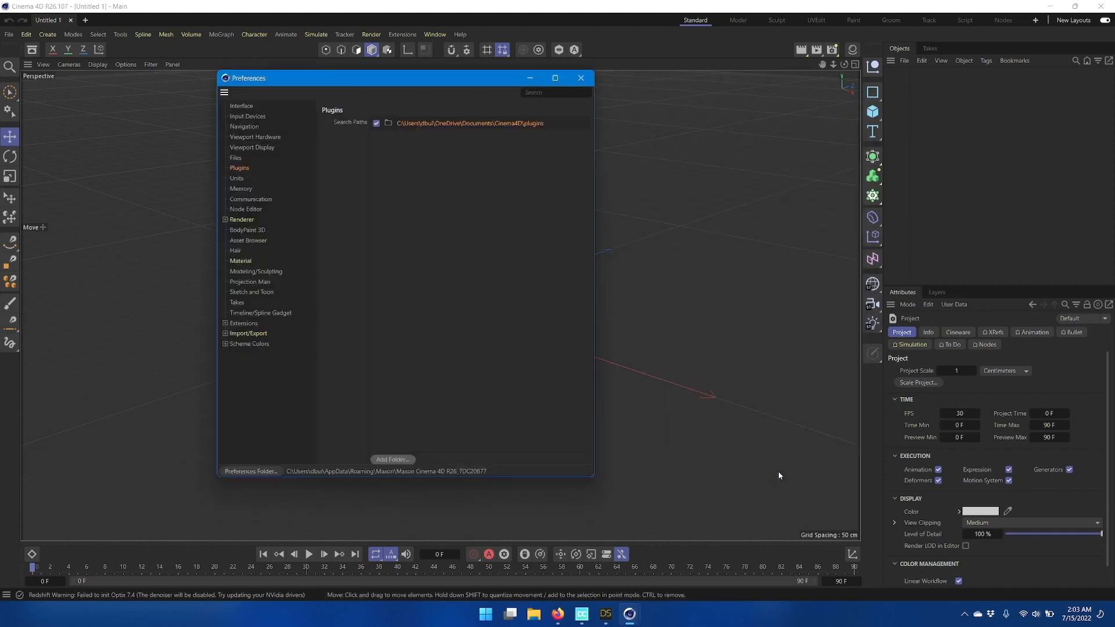
{"action": "mouse_move", "coordinate": [405, 135]}
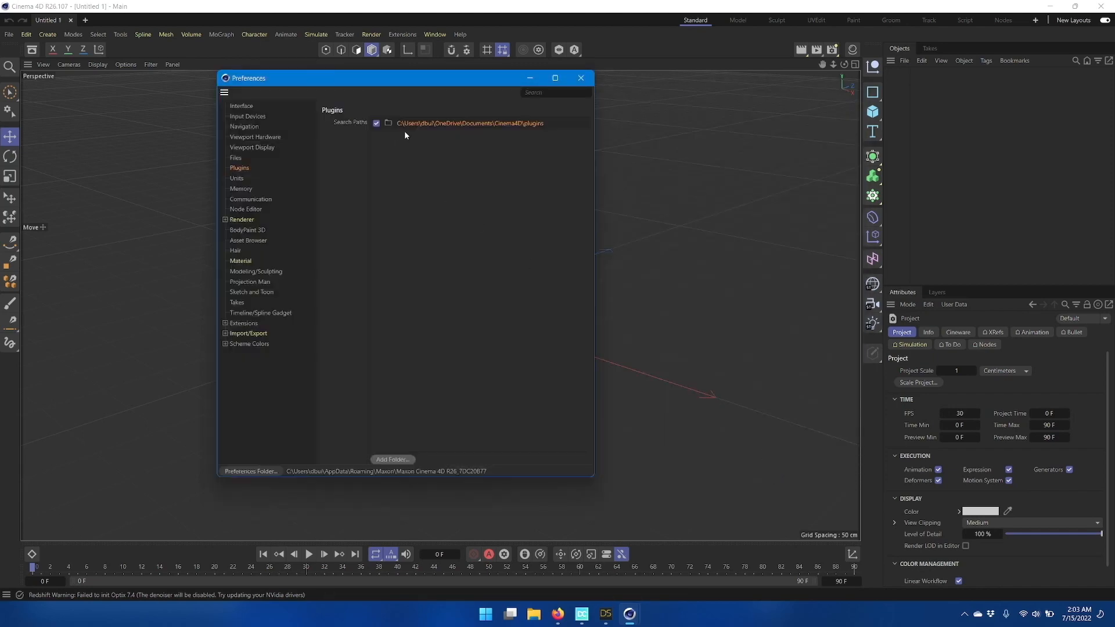
{"action": "mouse_move", "coordinate": [438, 131]}
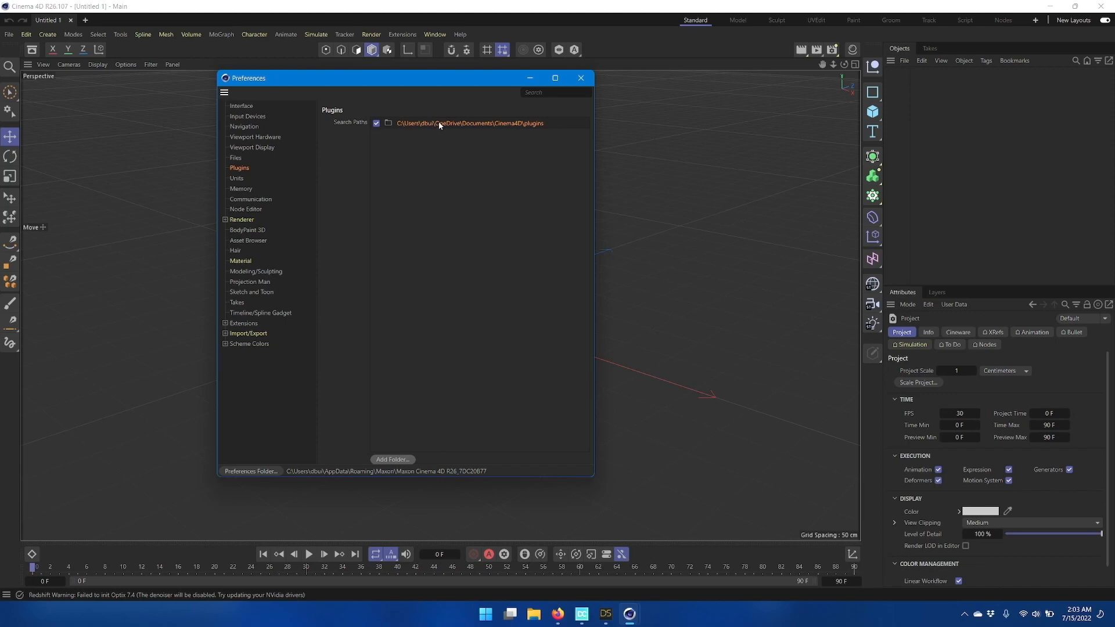
Step: Close the Preferences window and quit Cinema 4D
{"action": "left_click", "coordinate": [581, 77]}
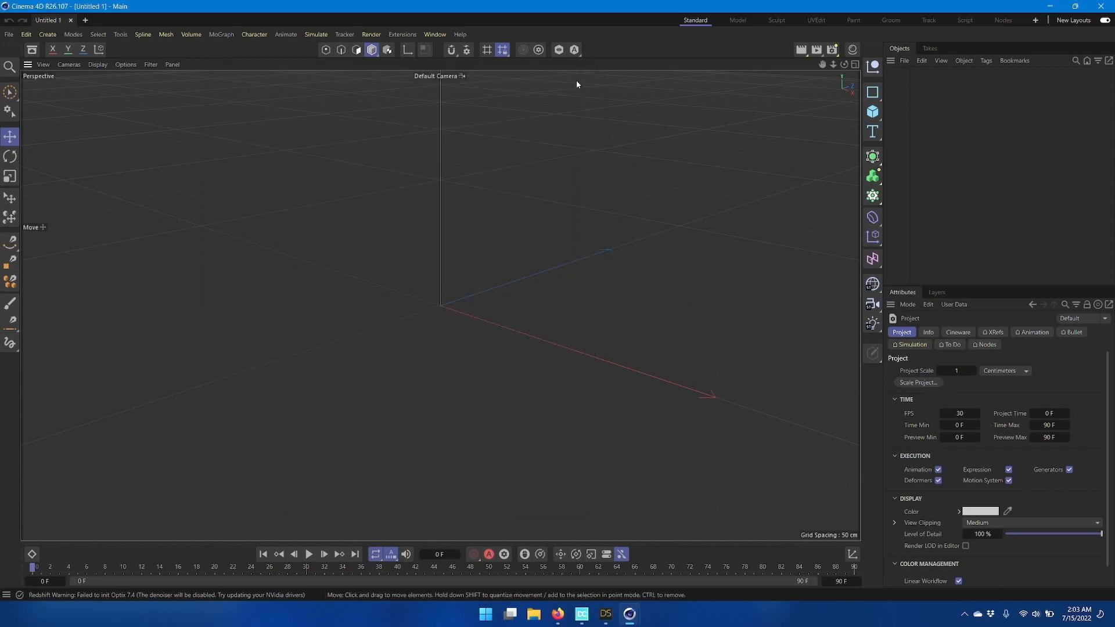
{"action": "mouse_move", "coordinate": [1086, 16]}
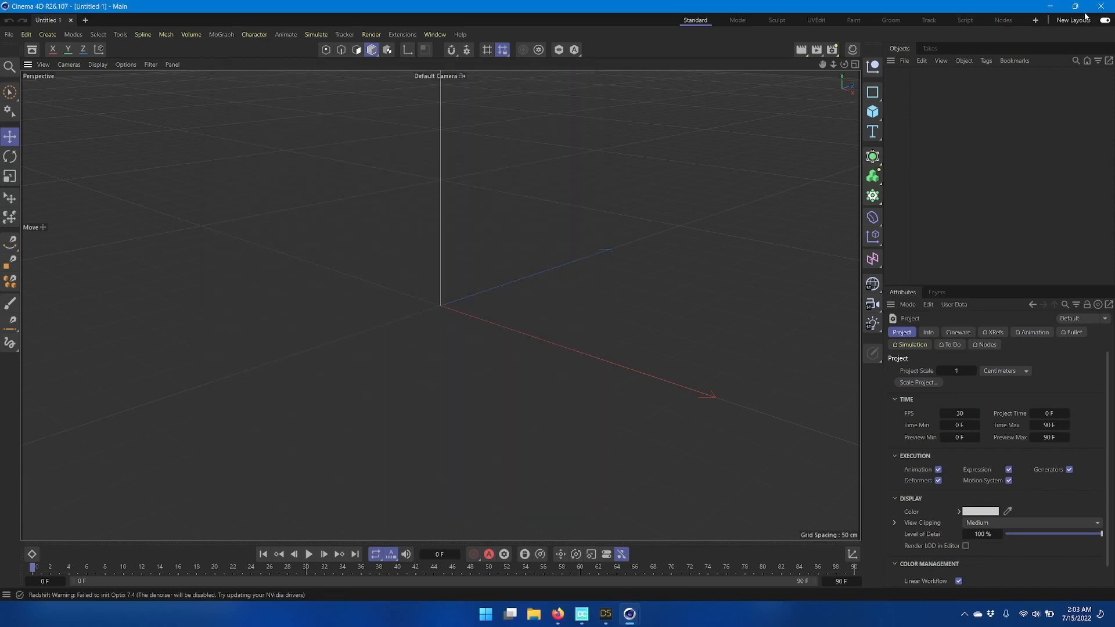
{"action": "left_click", "coordinate": [616, 613]}
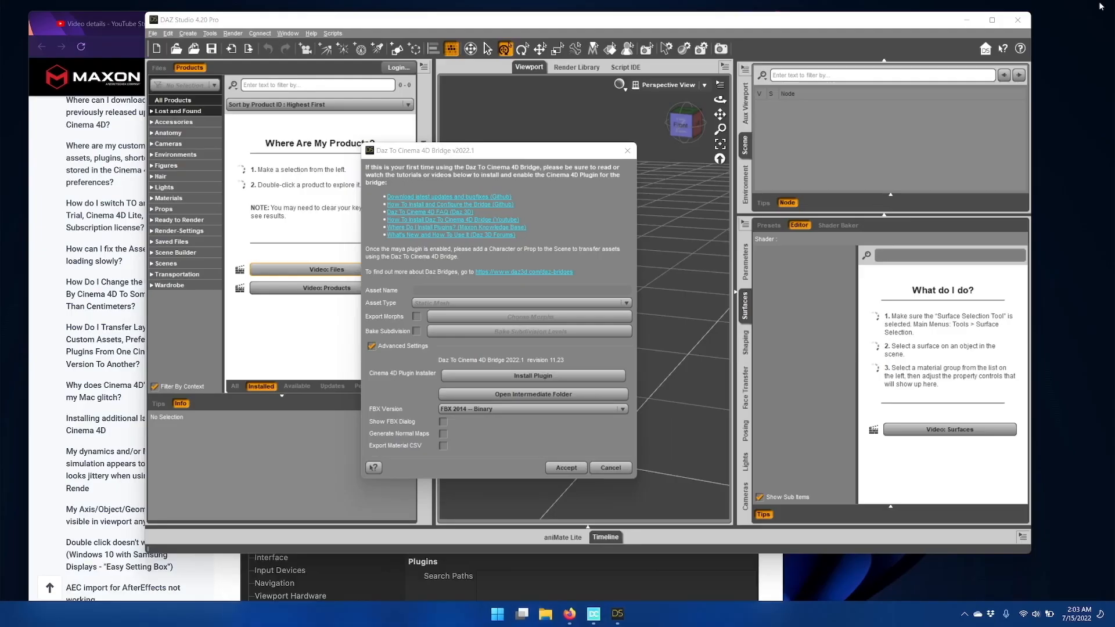
{"action": "mouse_move", "coordinate": [546, 277]}
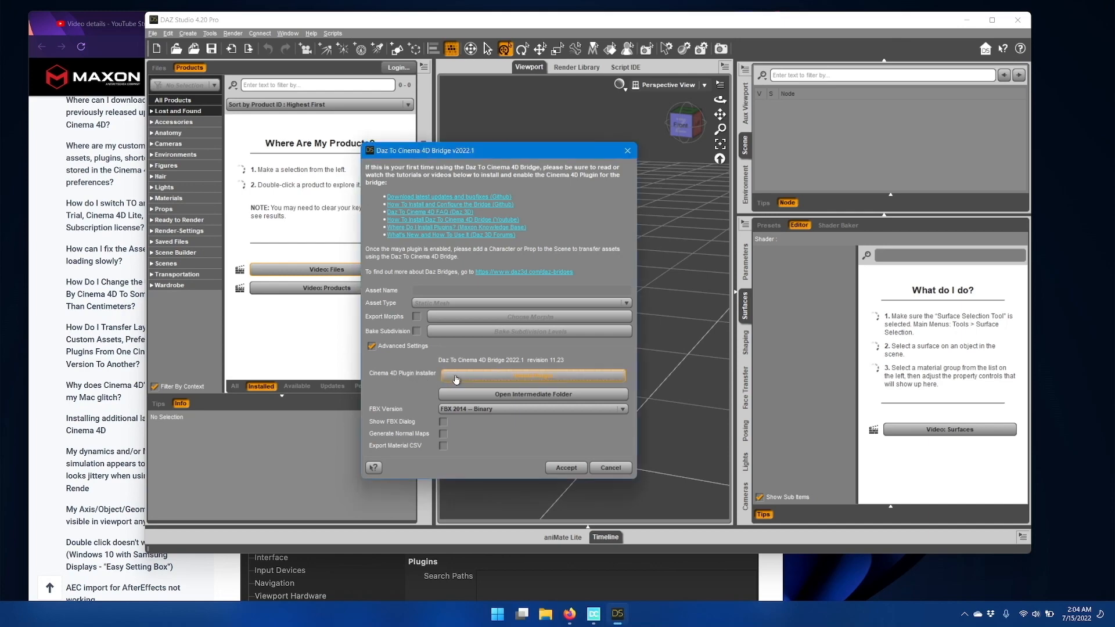
Step: Install the Cinema 4D plugin from the bridge dialog into Documents\Cinema4D\plugins
{"action": "left_click", "coordinate": [533, 375]}
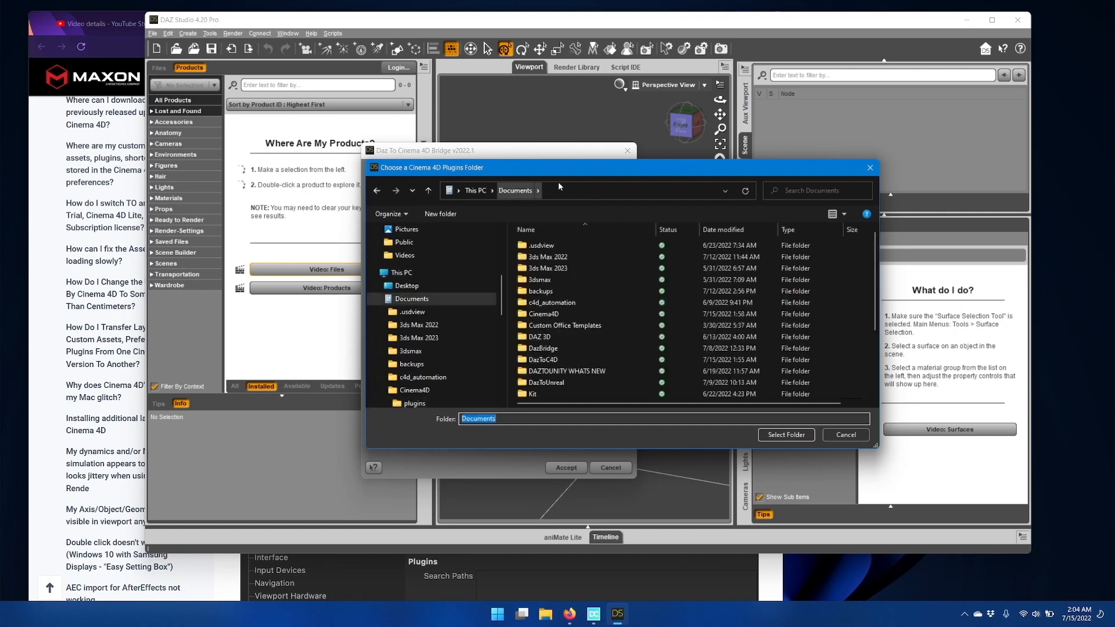
{"action": "left_click", "coordinate": [543, 314]}
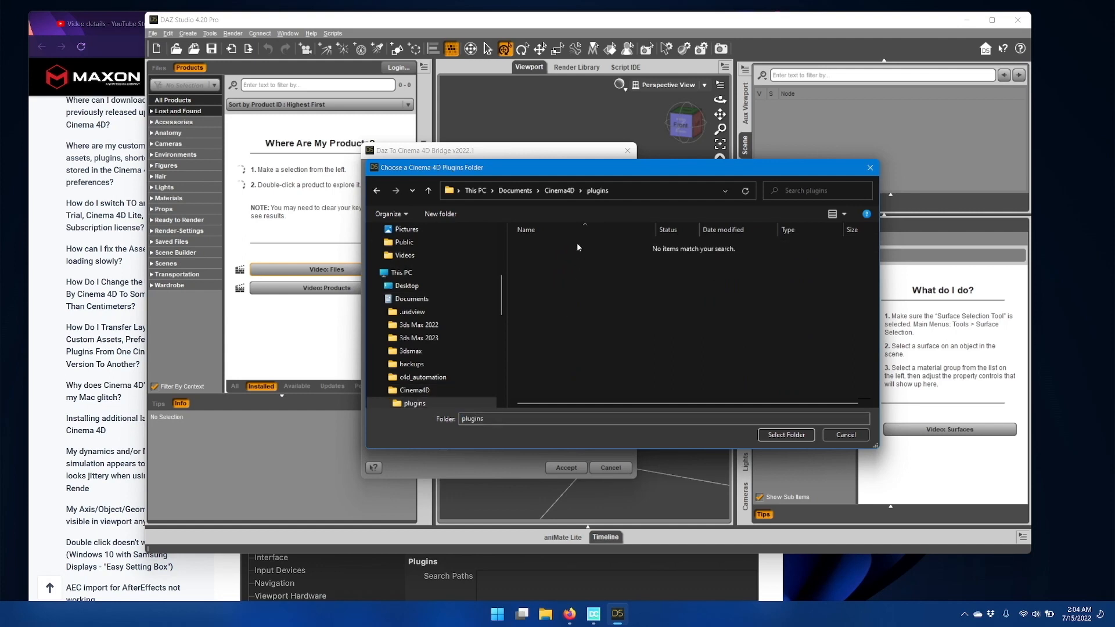
{"action": "mouse_move", "coordinate": [667, 196]}
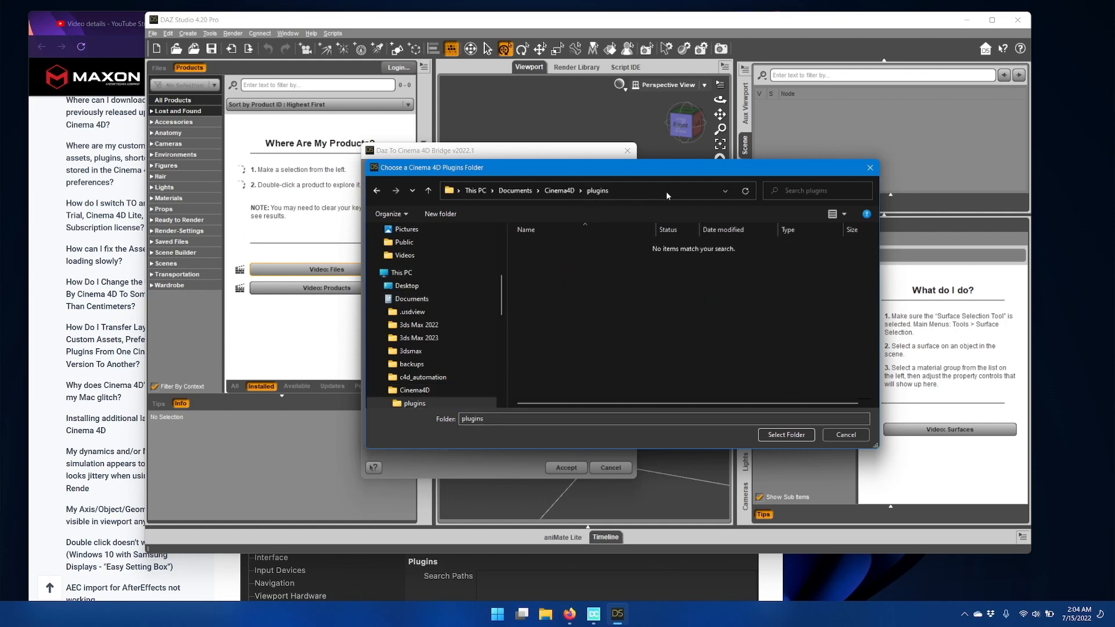
{"action": "left_click", "coordinate": [583, 191]}
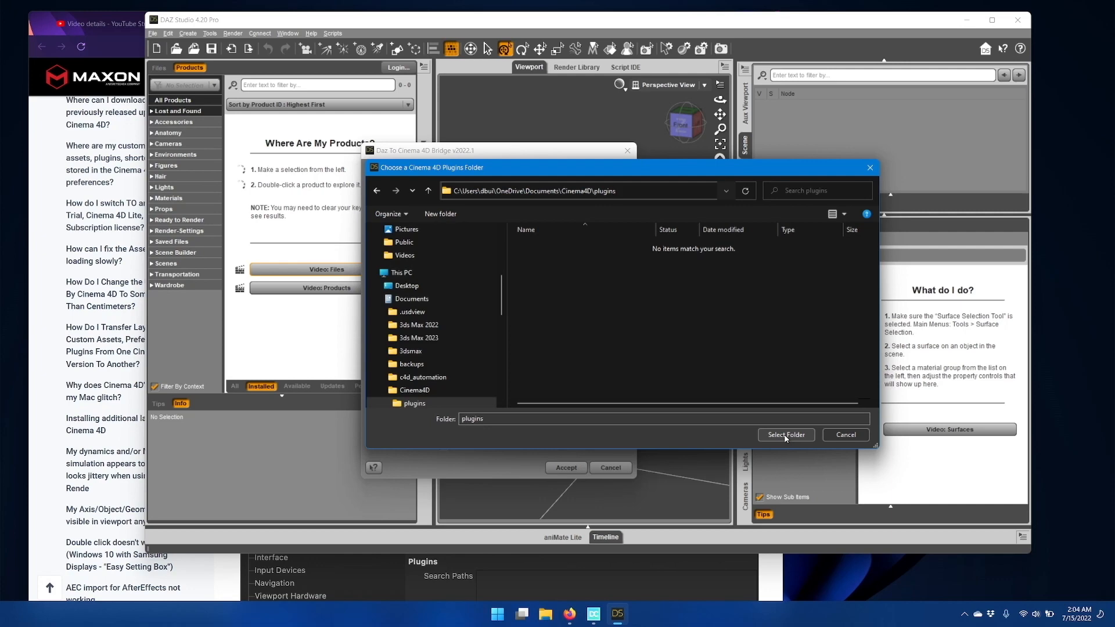
{"action": "left_click", "coordinate": [785, 434]}
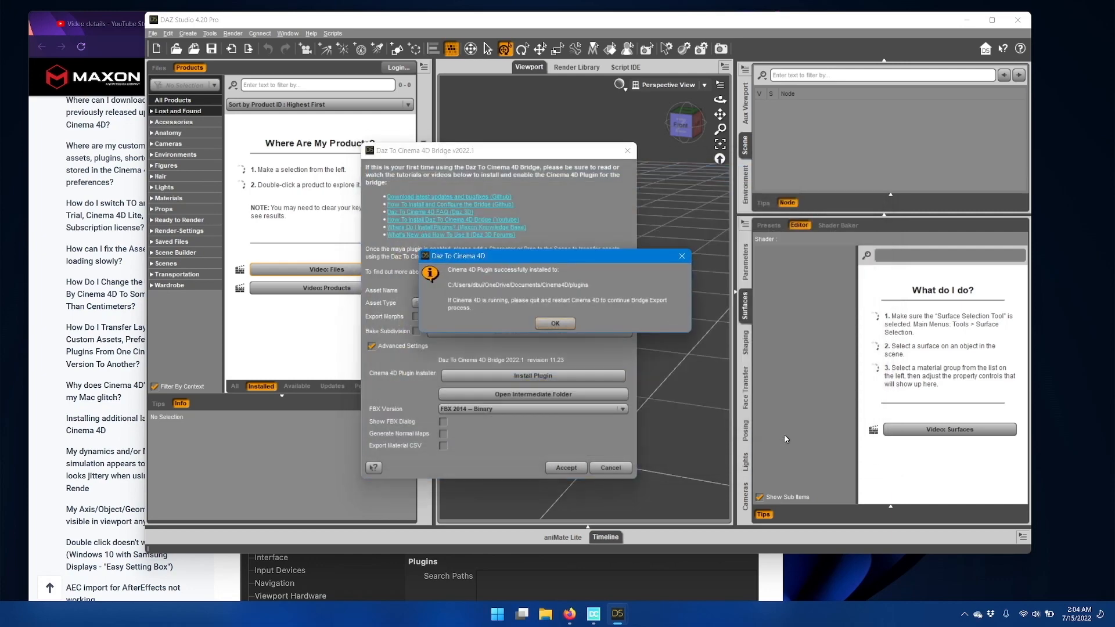
{"action": "mouse_move", "coordinate": [755, 328]}
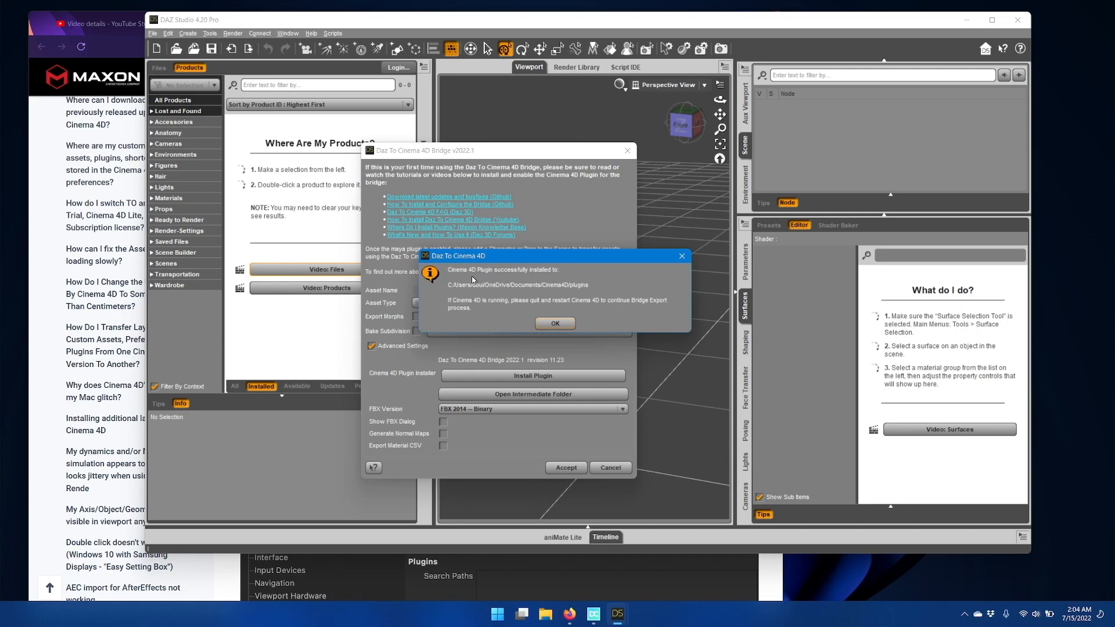
{"action": "mouse_move", "coordinate": [514, 279]}
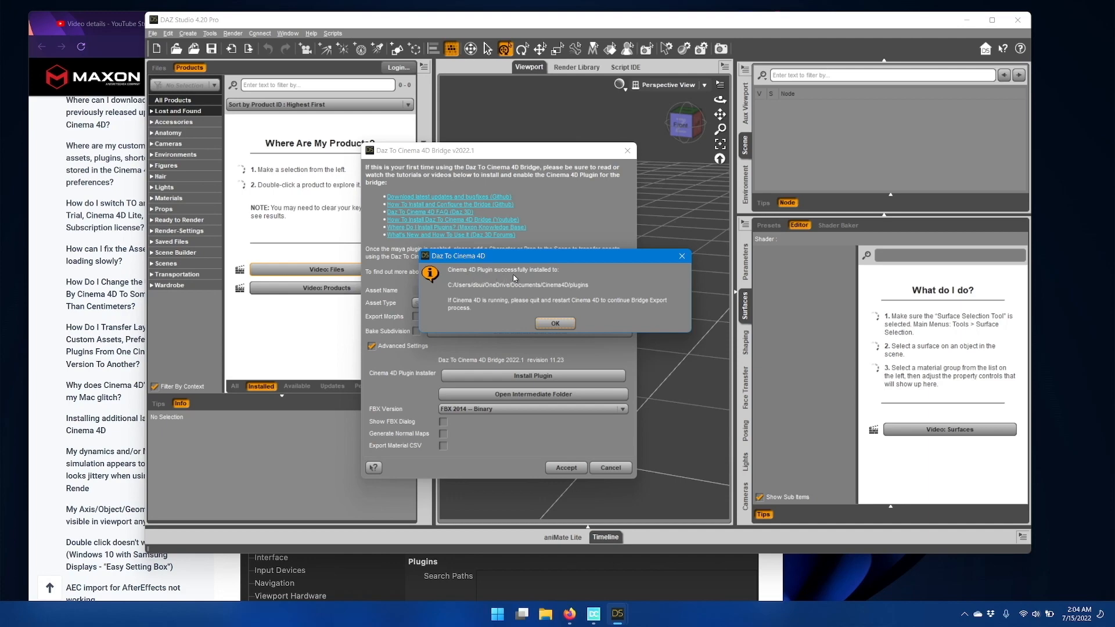
{"action": "mouse_move", "coordinate": [532, 293]}
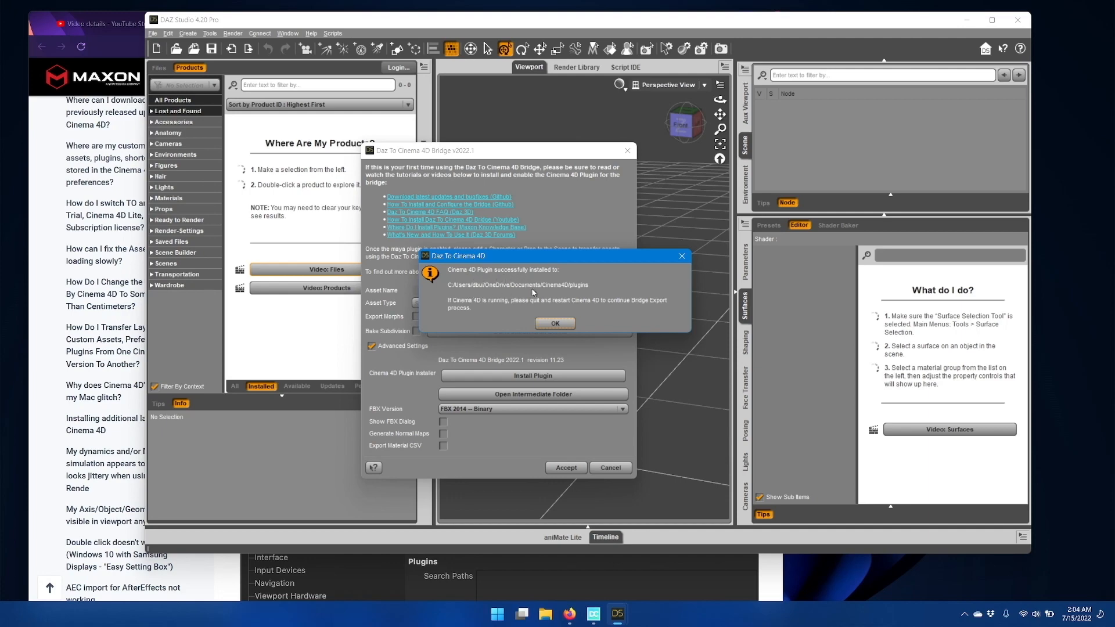
{"action": "mouse_move", "coordinate": [583, 297]}
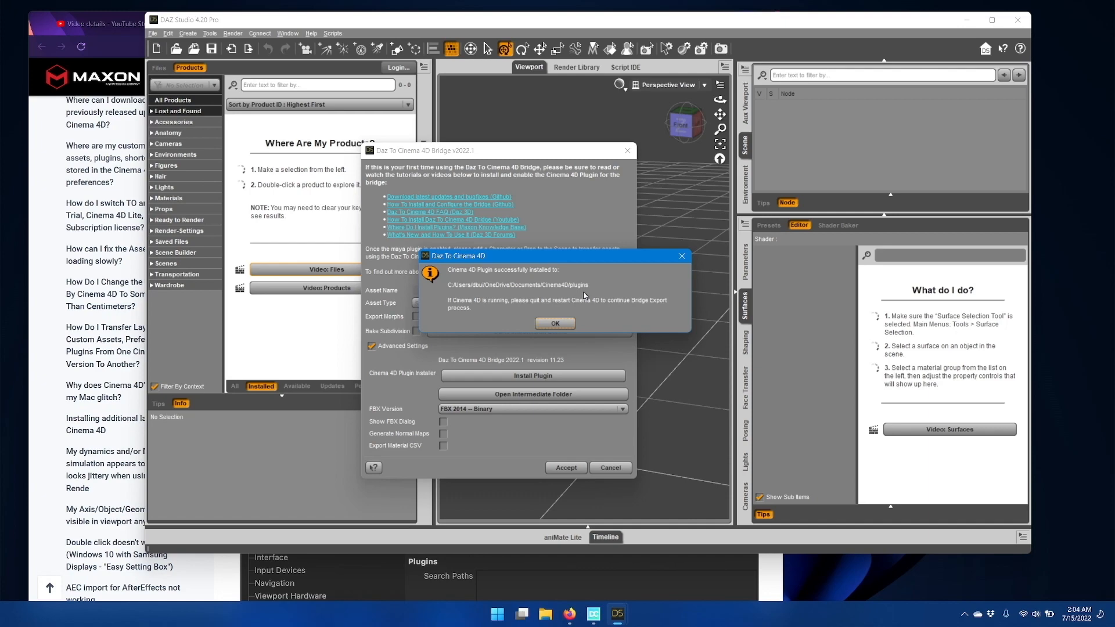
{"action": "mouse_move", "coordinate": [599, 296]}
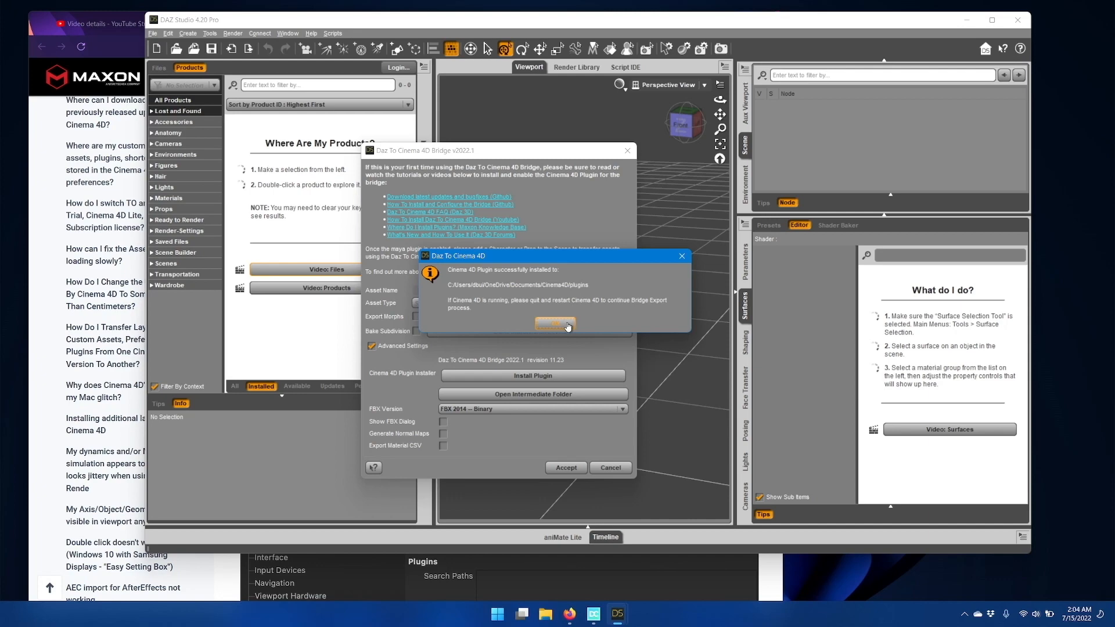
Step: Dismiss the 'Cinema 4D Plugin successfully installed' message
{"action": "left_click", "coordinate": [555, 325]}
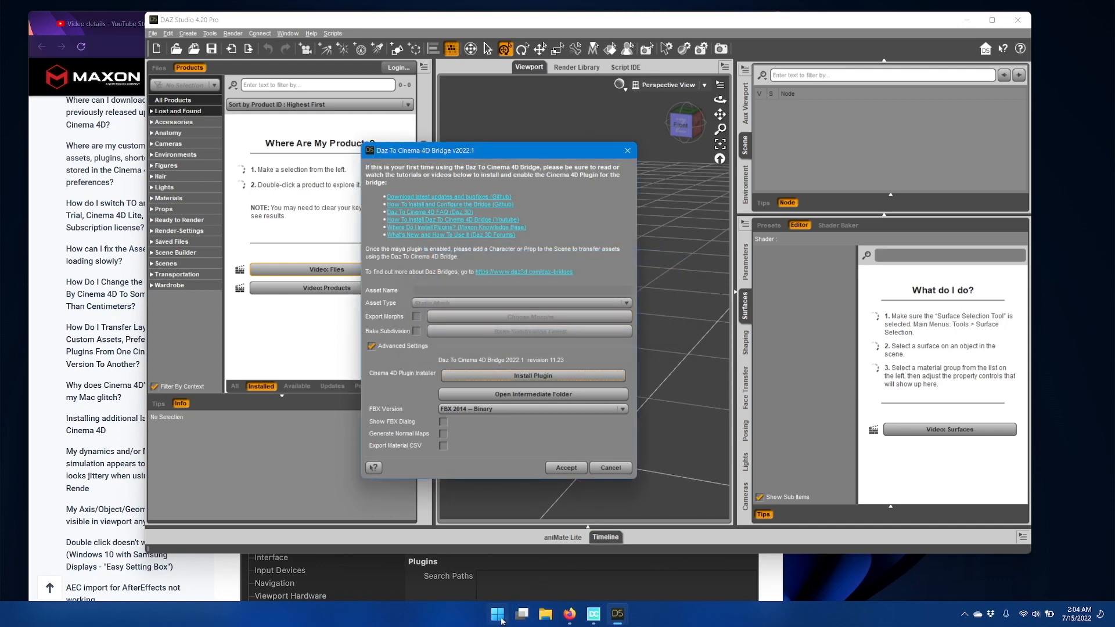
{"action": "left_click", "coordinate": [497, 613]}
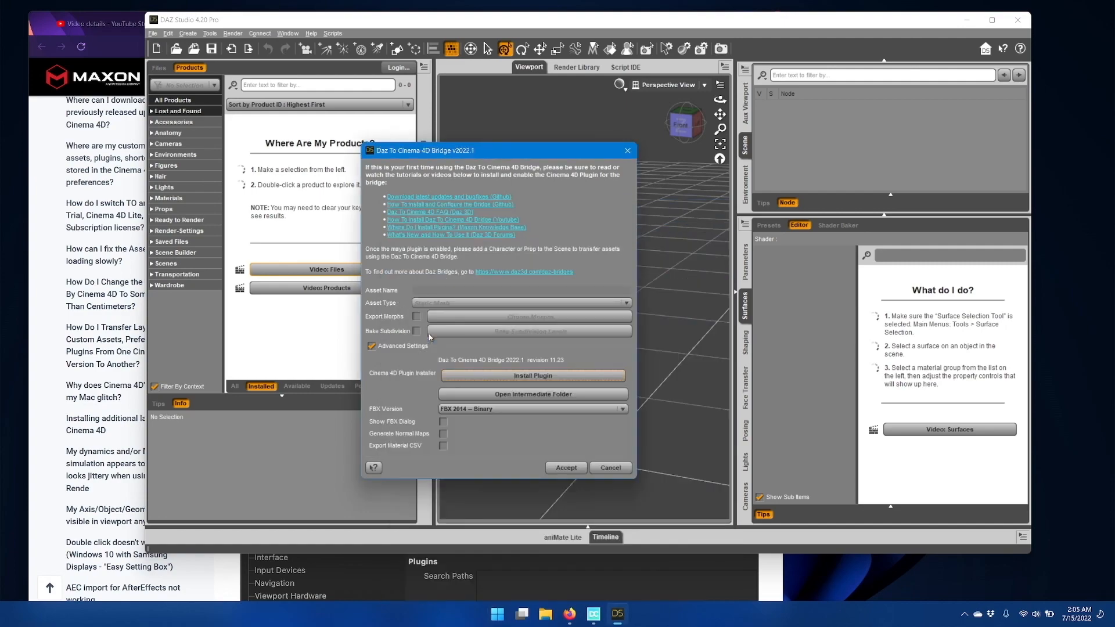
Step: Relaunch Cinema 4D and open the DazToC4D window from the Daz 3D menu
{"action": "left_click", "coordinate": [531, 376]}
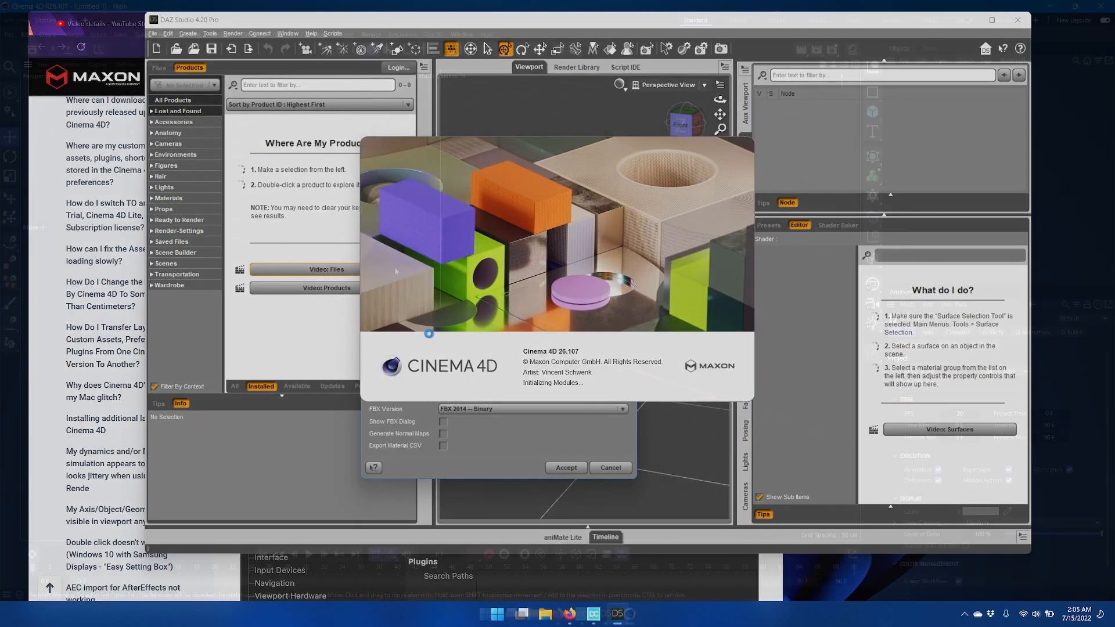
{"action": "left_click", "coordinate": [565, 467]}
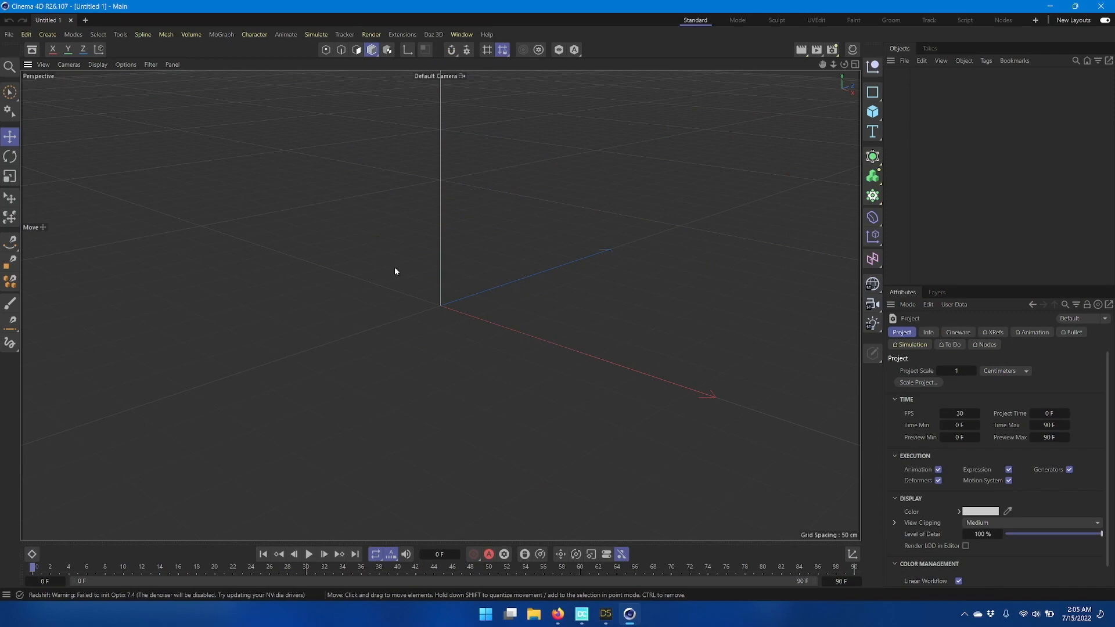
{"action": "mouse_move", "coordinate": [433, 34]}
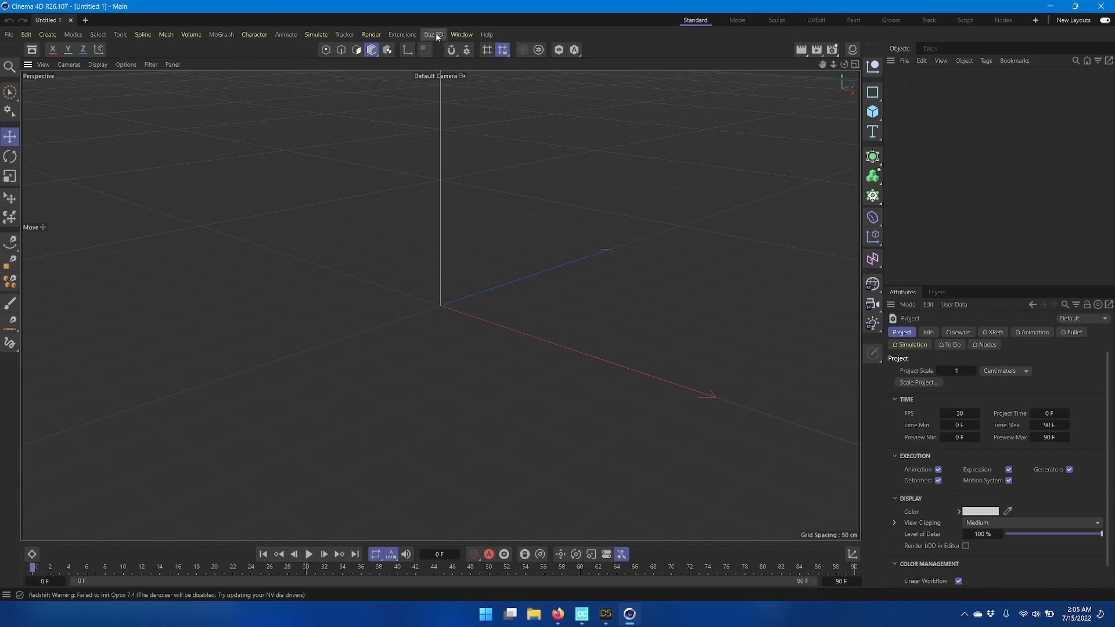
{"action": "left_click", "coordinate": [432, 34]}
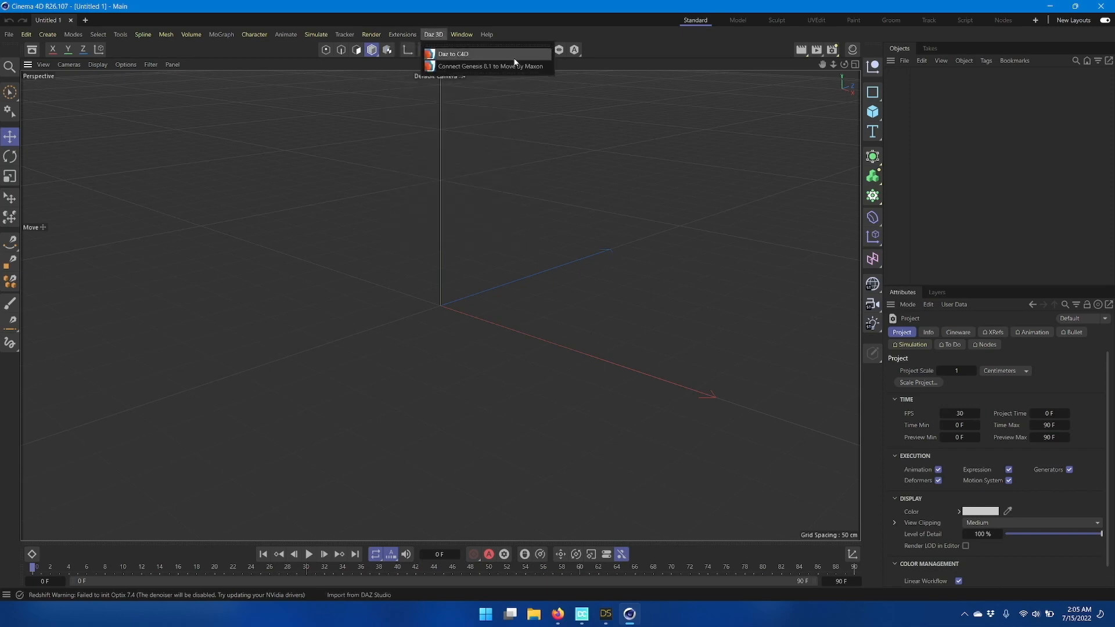
{"action": "left_click", "coordinate": [452, 55]}
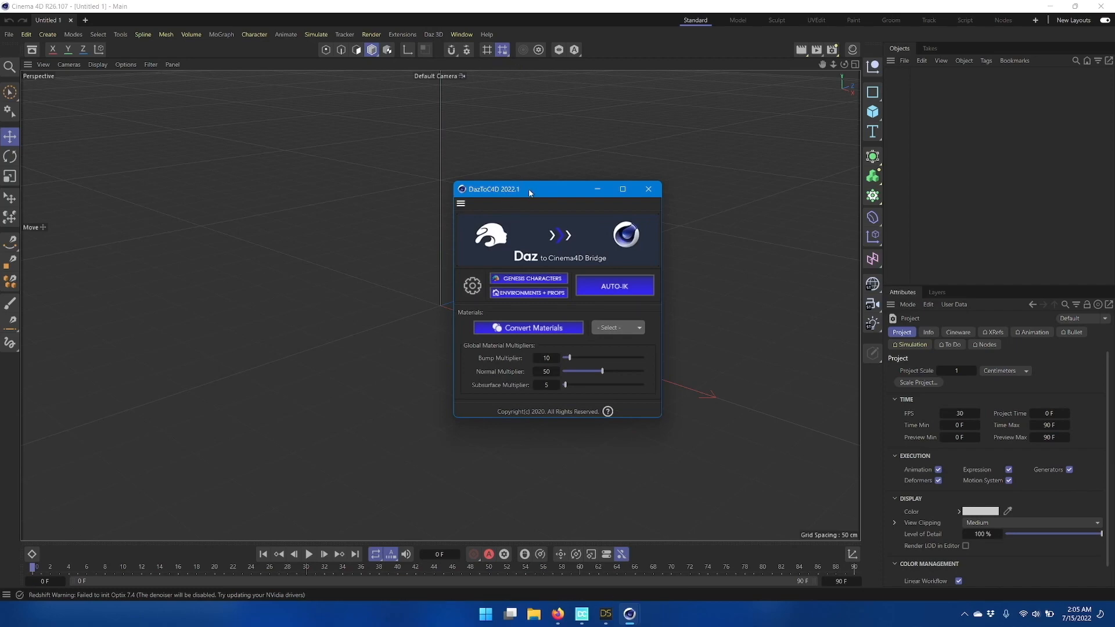
{"action": "mouse_move", "coordinate": [558, 192]}
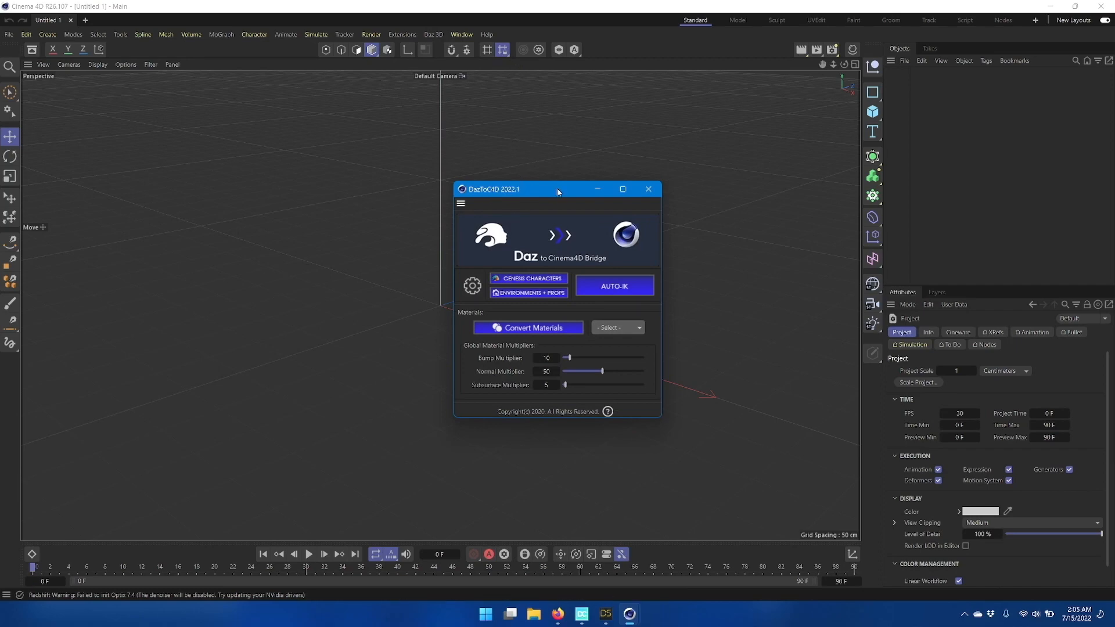